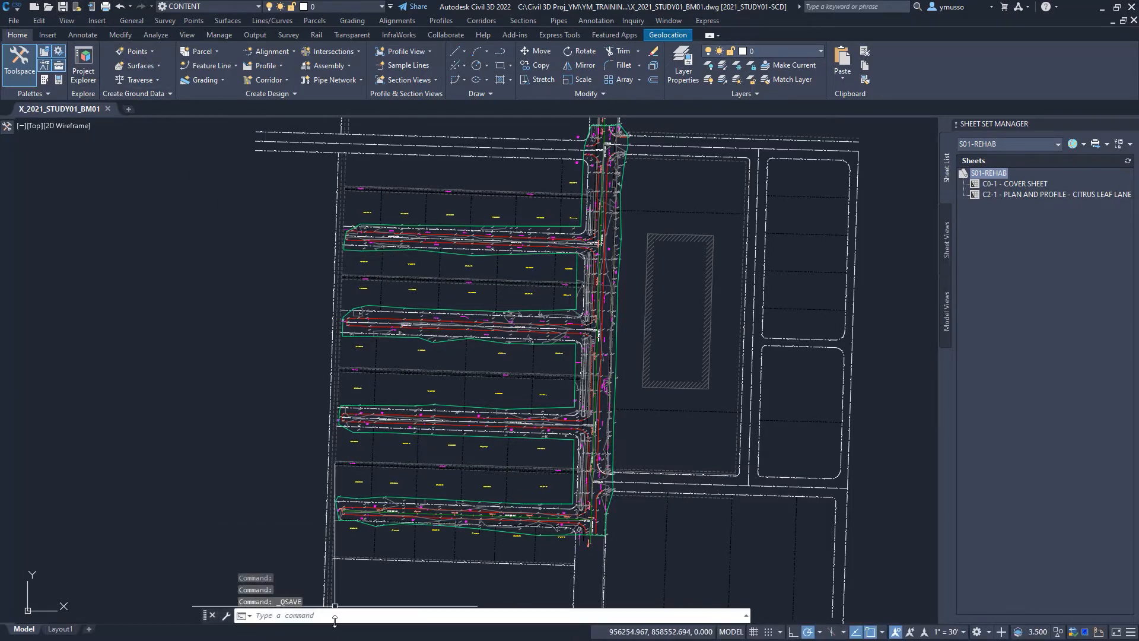
Locate eTransmit under the Application Menu's Publish list and then in the File menu
left_click(12, 20)
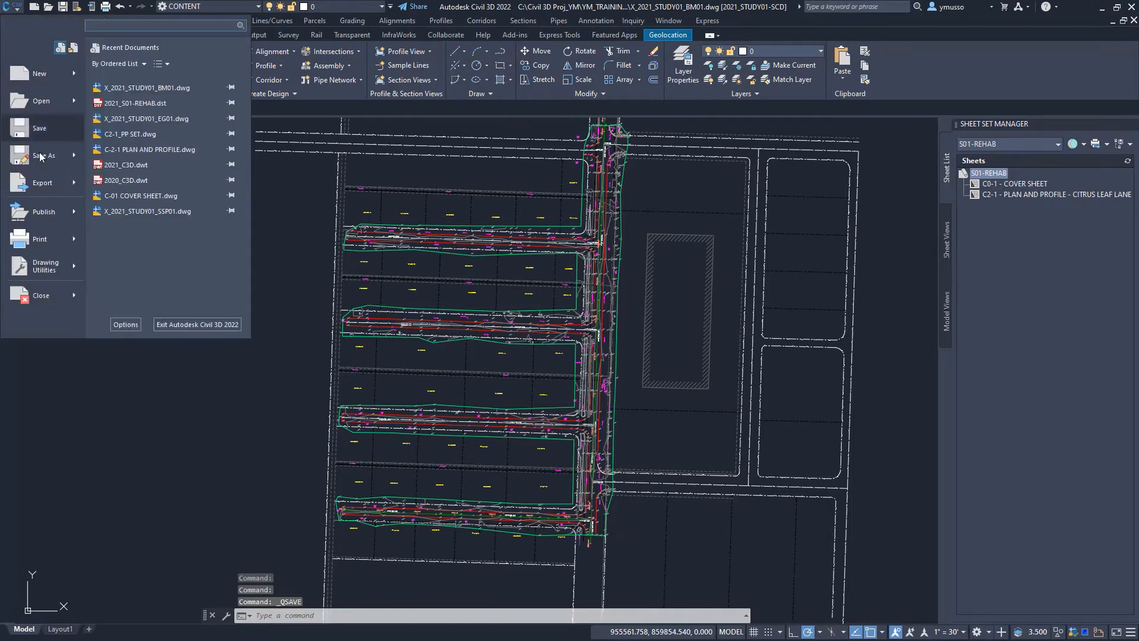
left_click(44, 212)
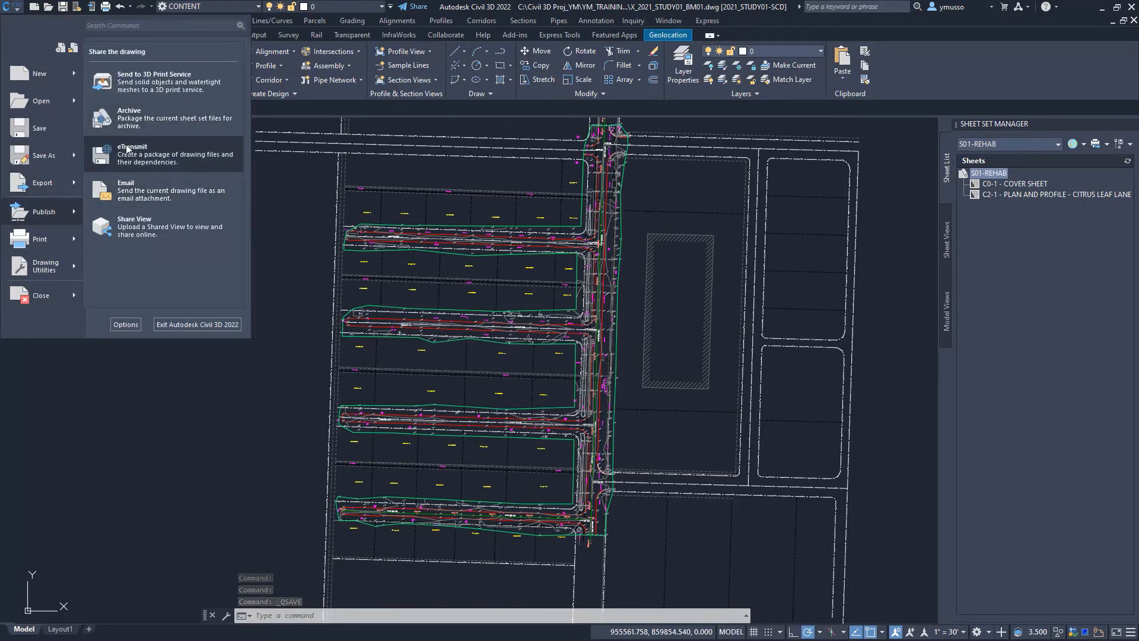
mouse_move(148, 158)
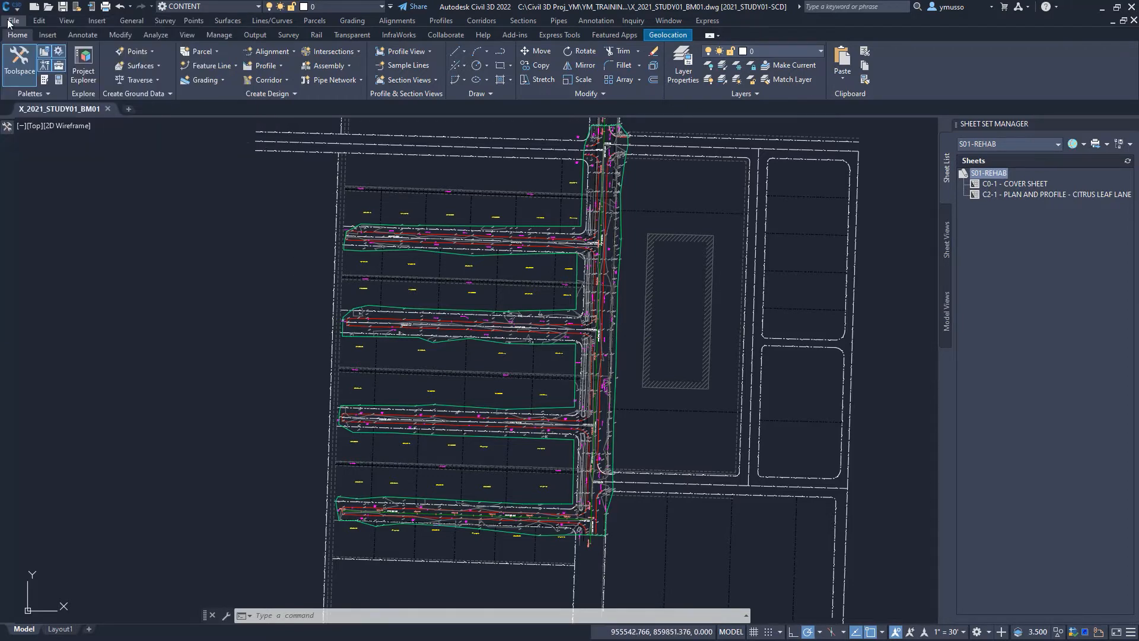
left_click(13, 20)
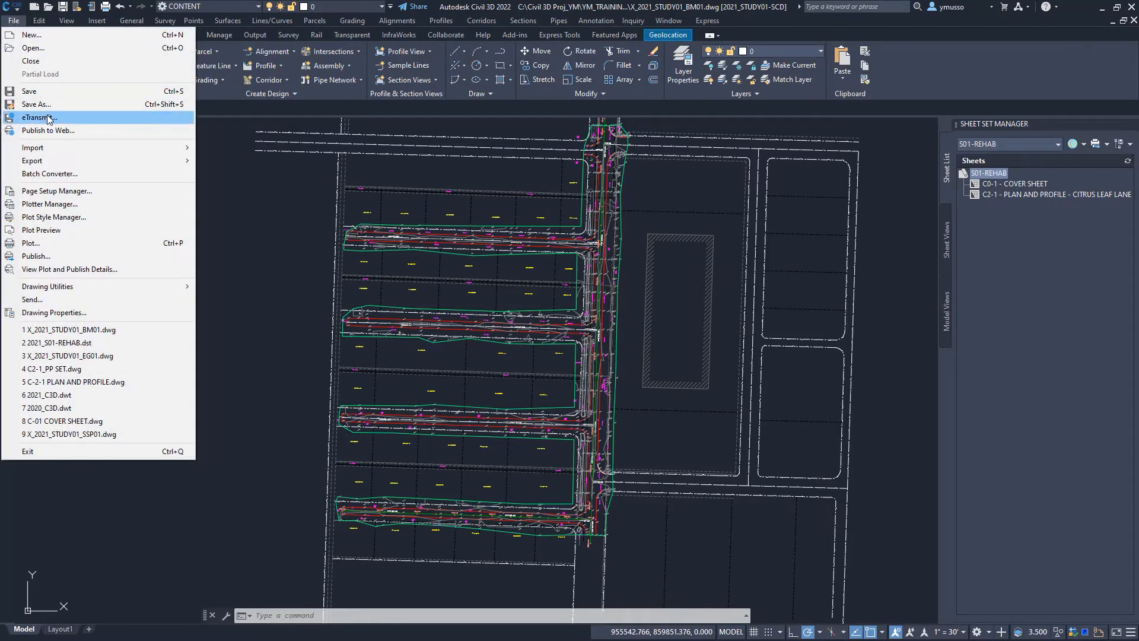
Launch eTransmit to show the Create Transmittal dialog listing the drawing and its dependencies
left_click(39, 117)
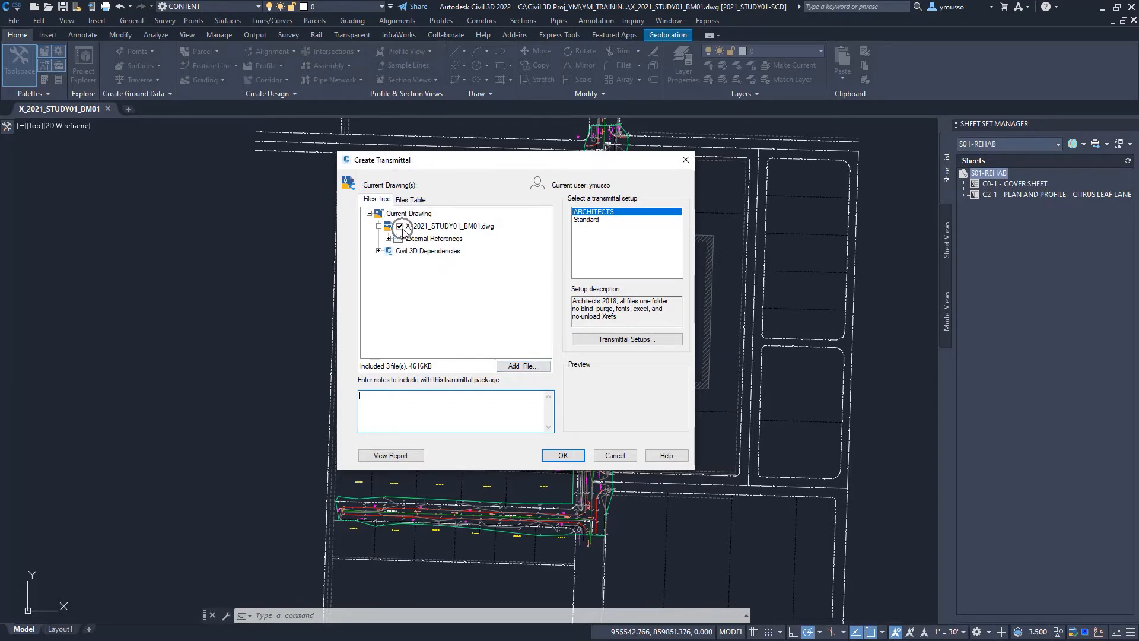
mouse_move(527, 297)
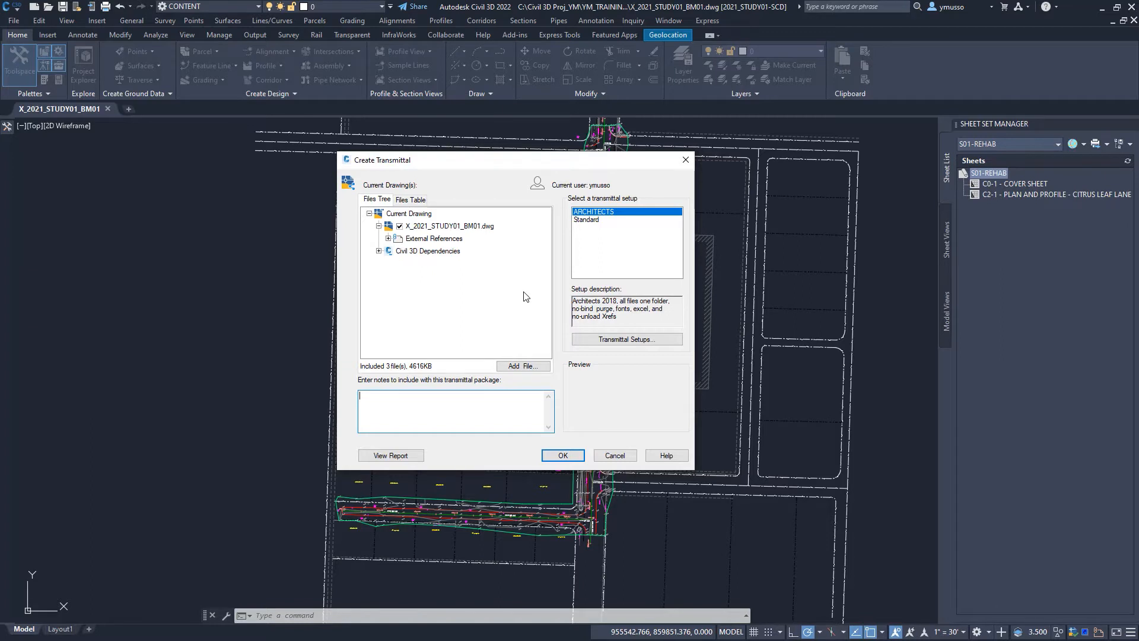
mouse_move(523, 363)
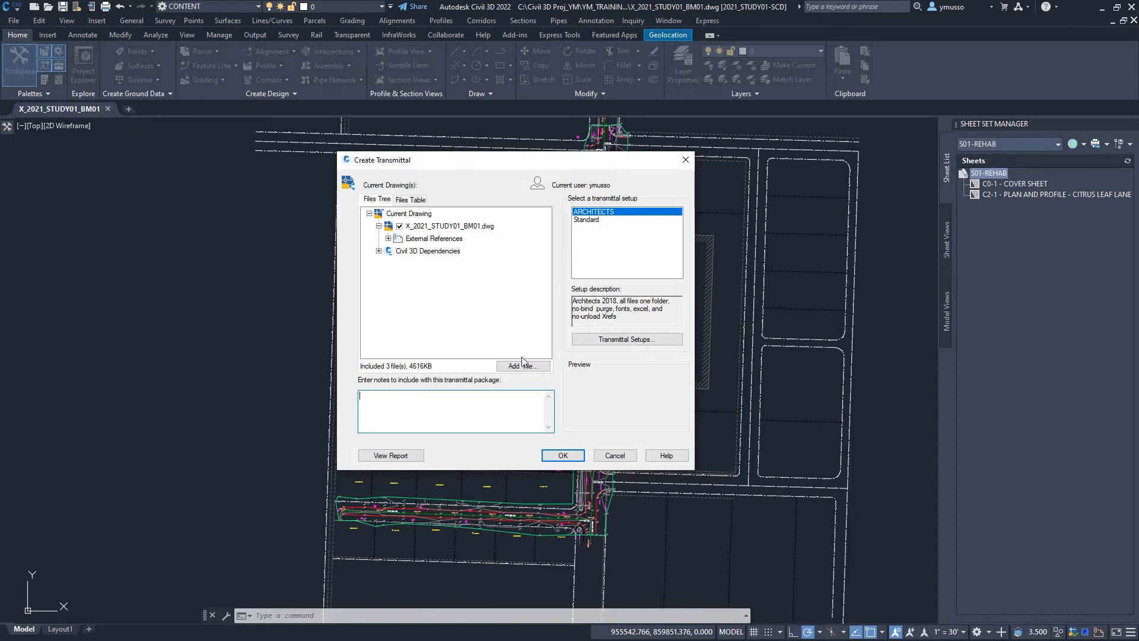
mouse_move(520, 310)
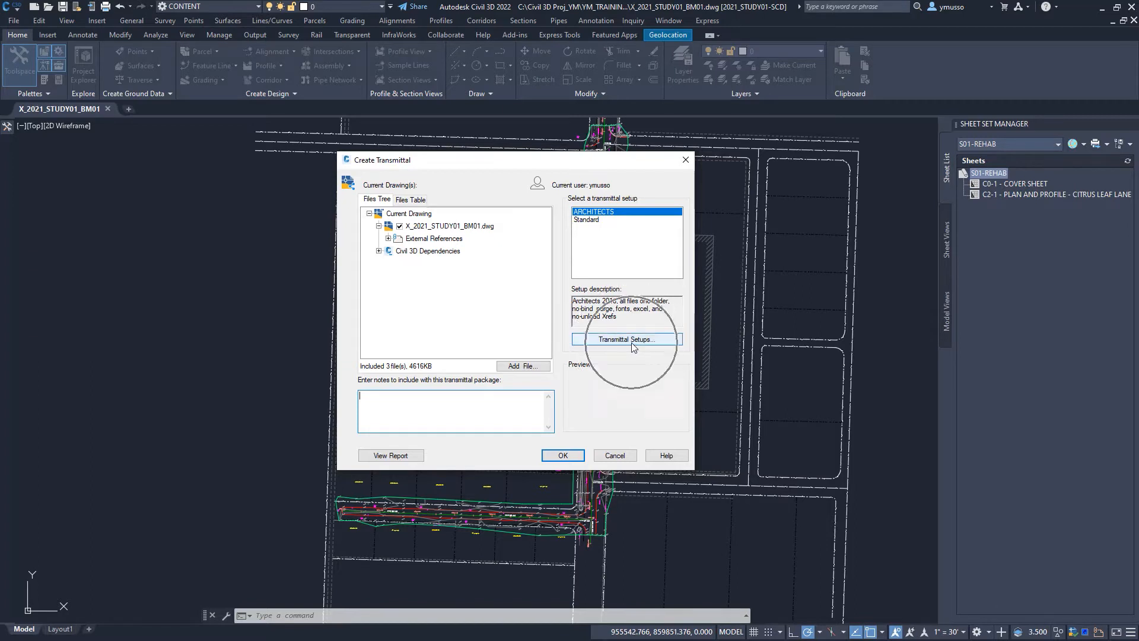
Add a new transmittal setup named Achitects and continue to its Modify Transmittal Setup settings
left_click(627, 339)
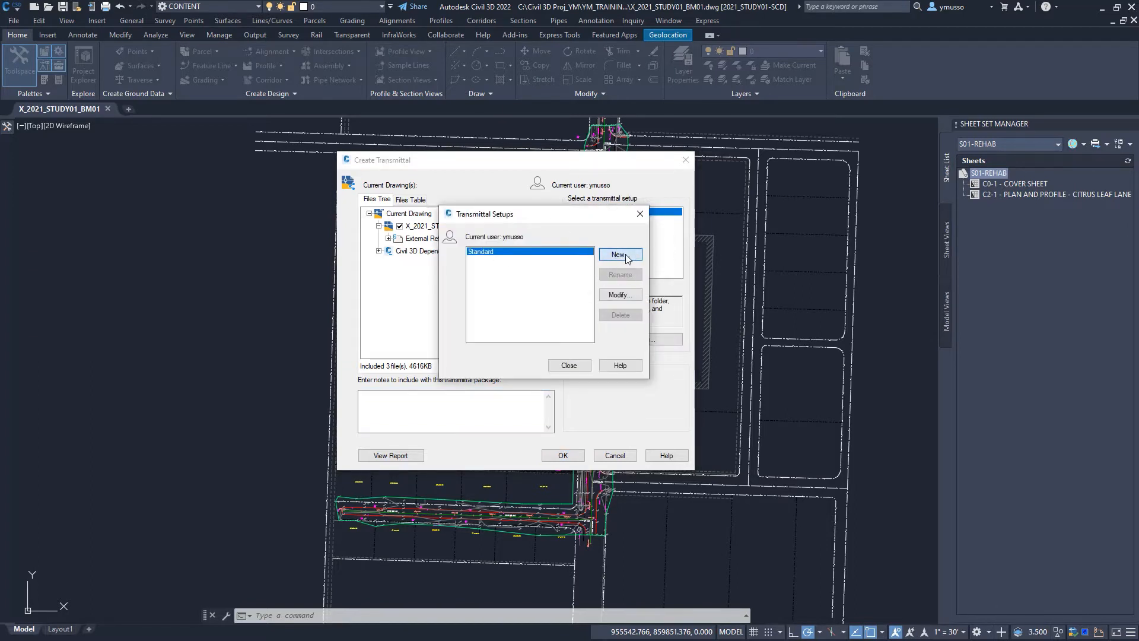
left_click(619, 255)
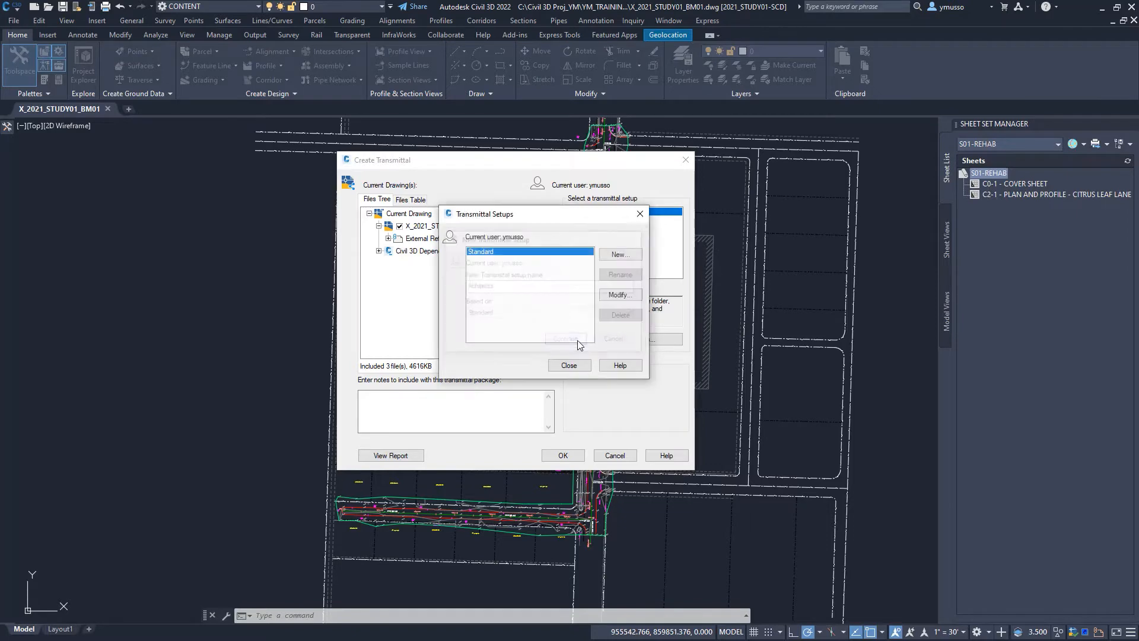
left_click(618, 294)
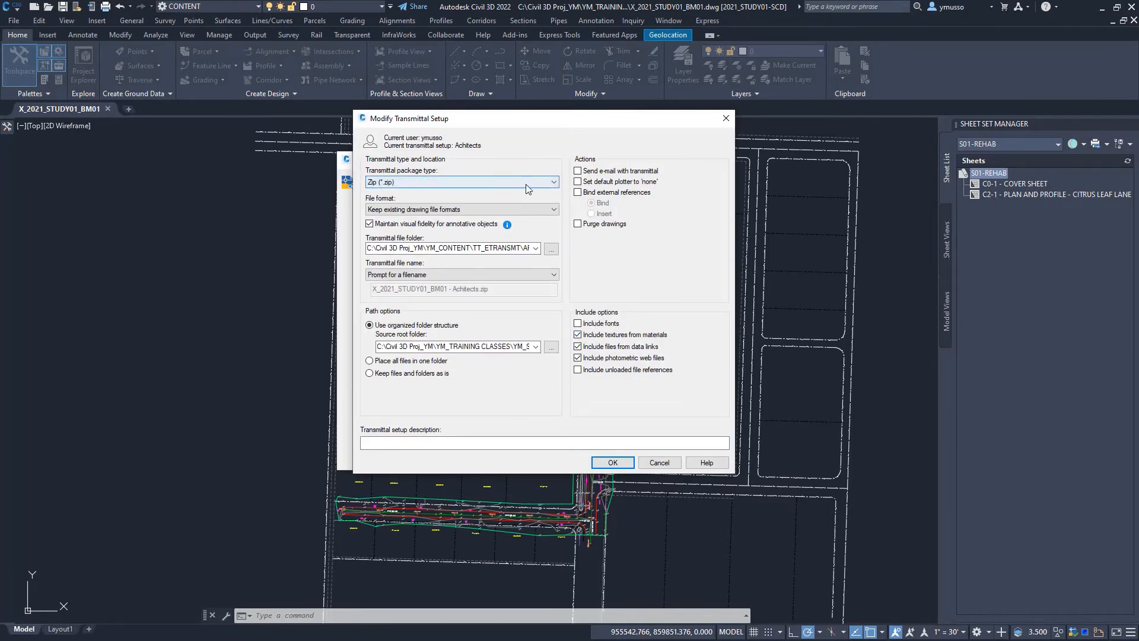
Set package type to Folder (set of files) and file format to AutoCAD 2018/LT 2018
left_click(553, 182)
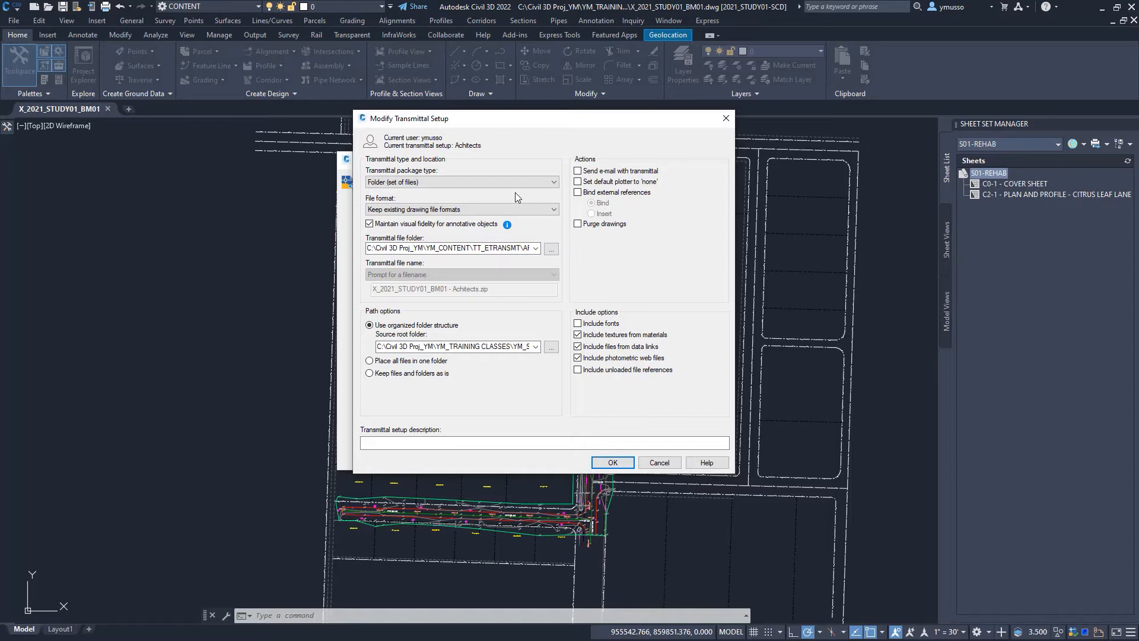
left_click(554, 210)
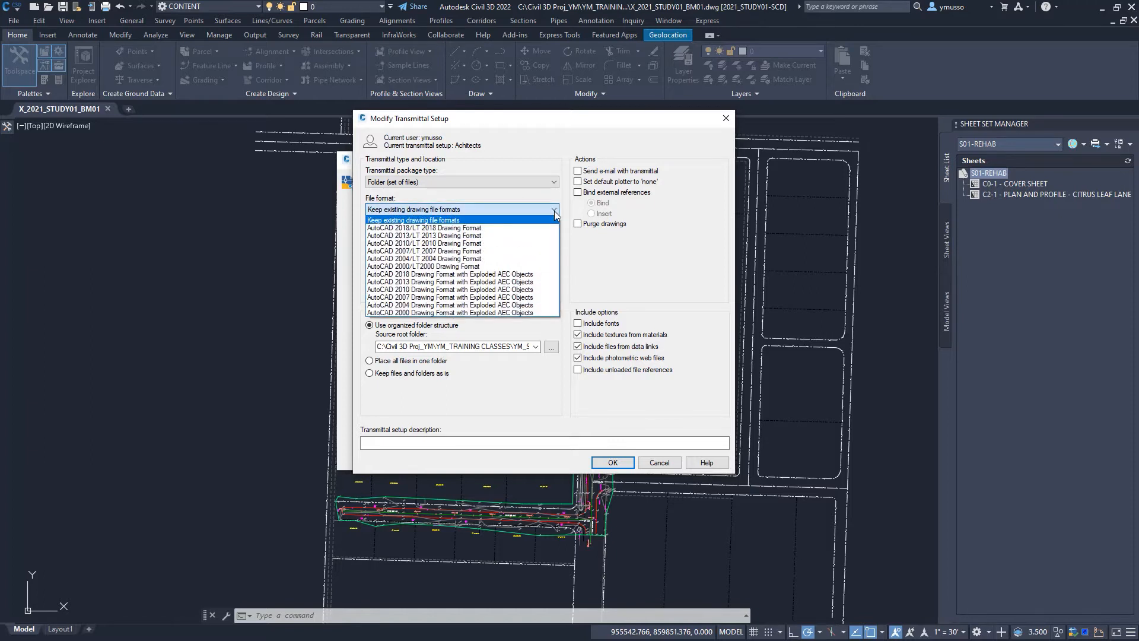
mouse_move(425, 227)
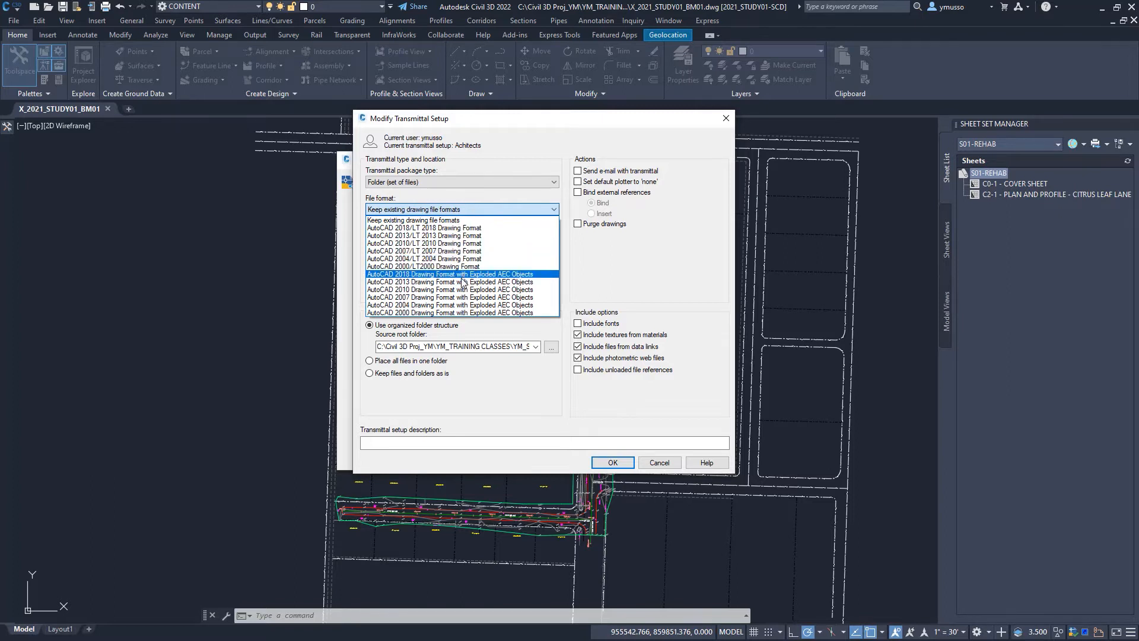
mouse_move(534, 281)
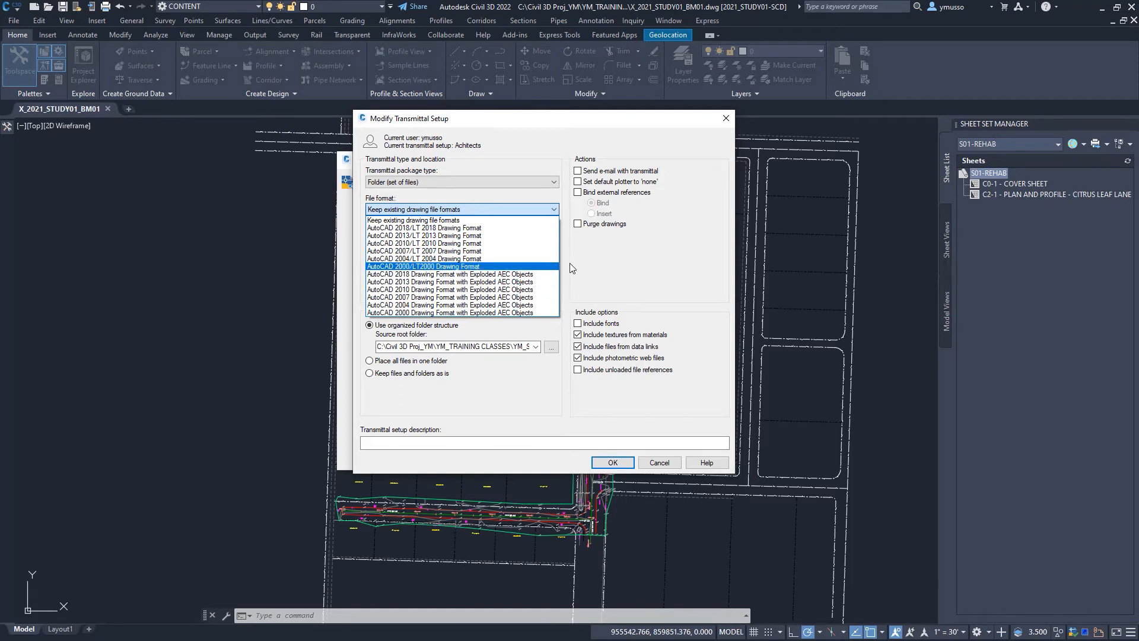
left_click(423, 226)
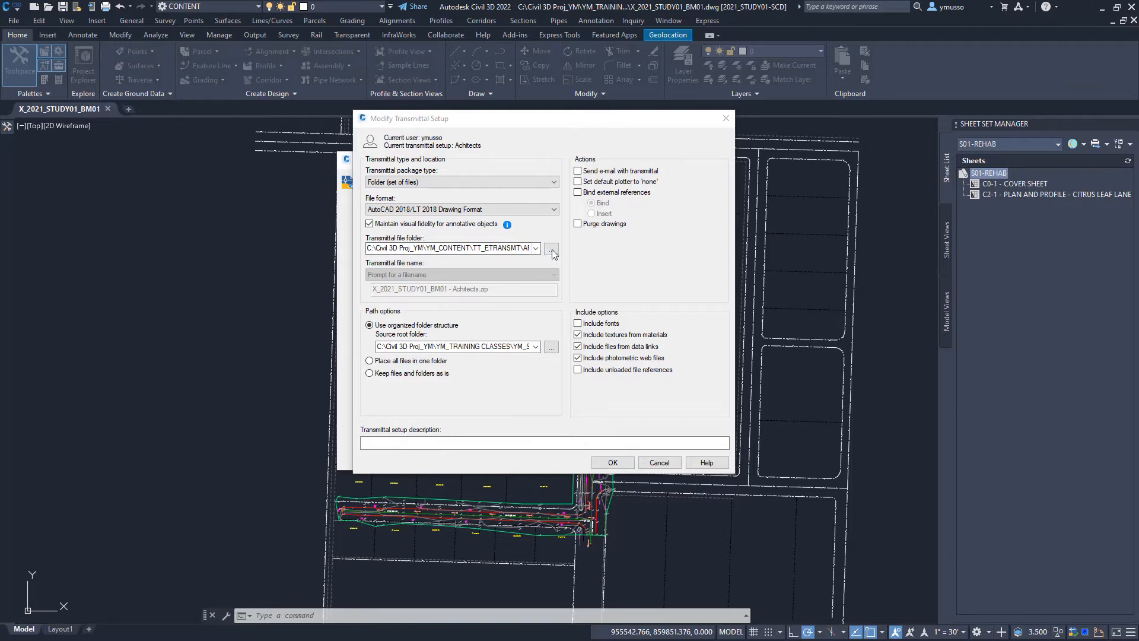
Target the ARCHITECTS_ Etransmit folder and keep prompting for the transmittal filename
left_click(551, 248)
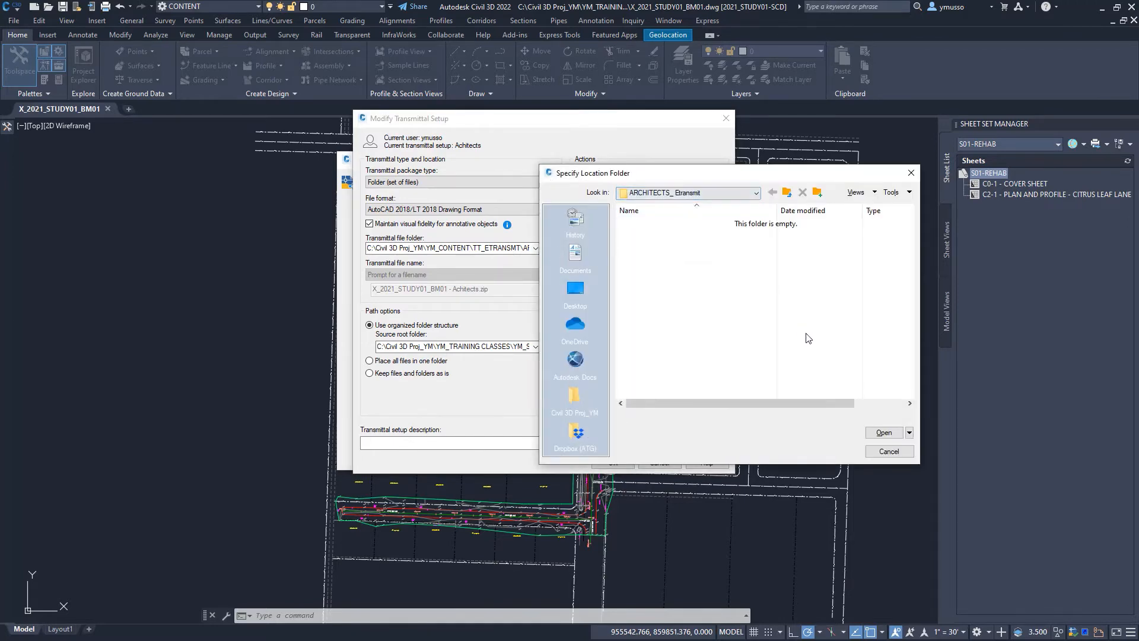
left_click(888, 451)
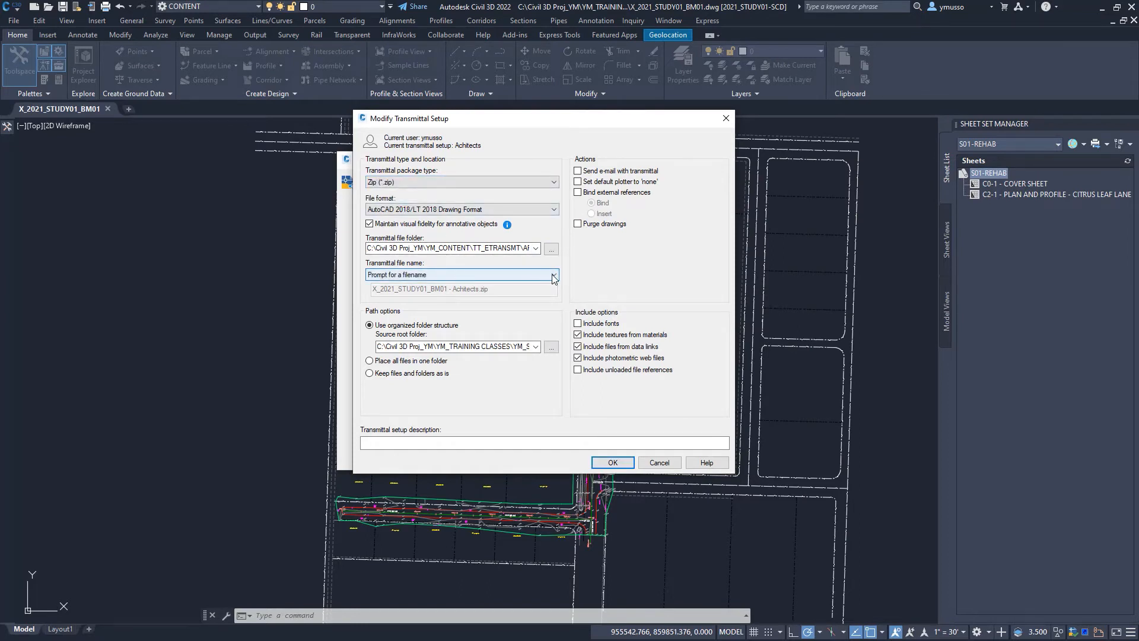
left_click(554, 275)
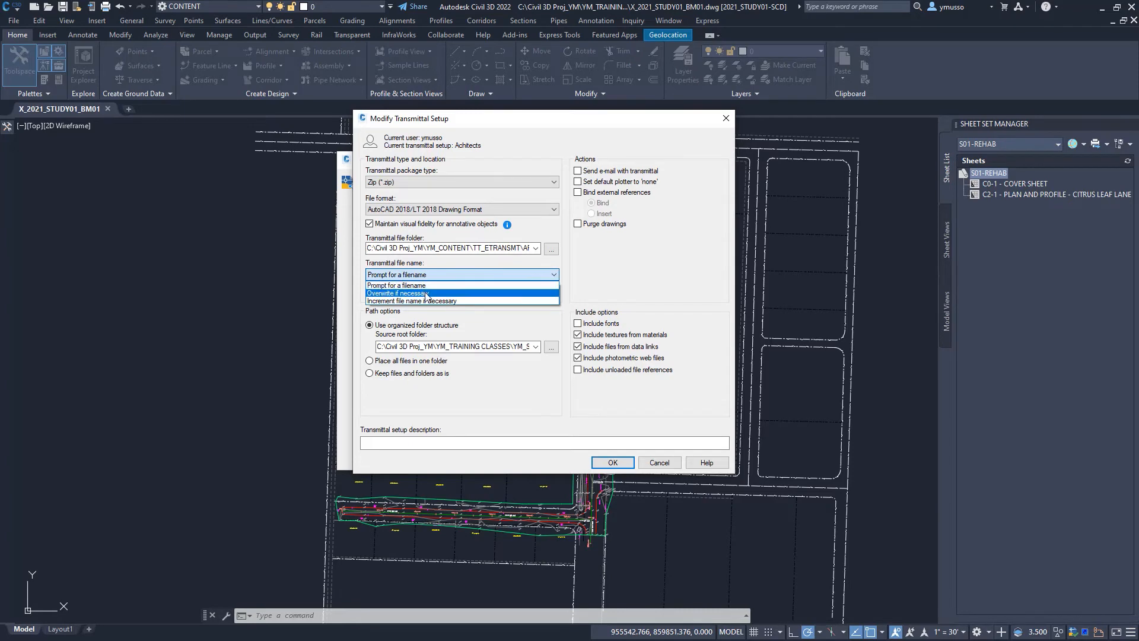
mouse_move(444, 301)
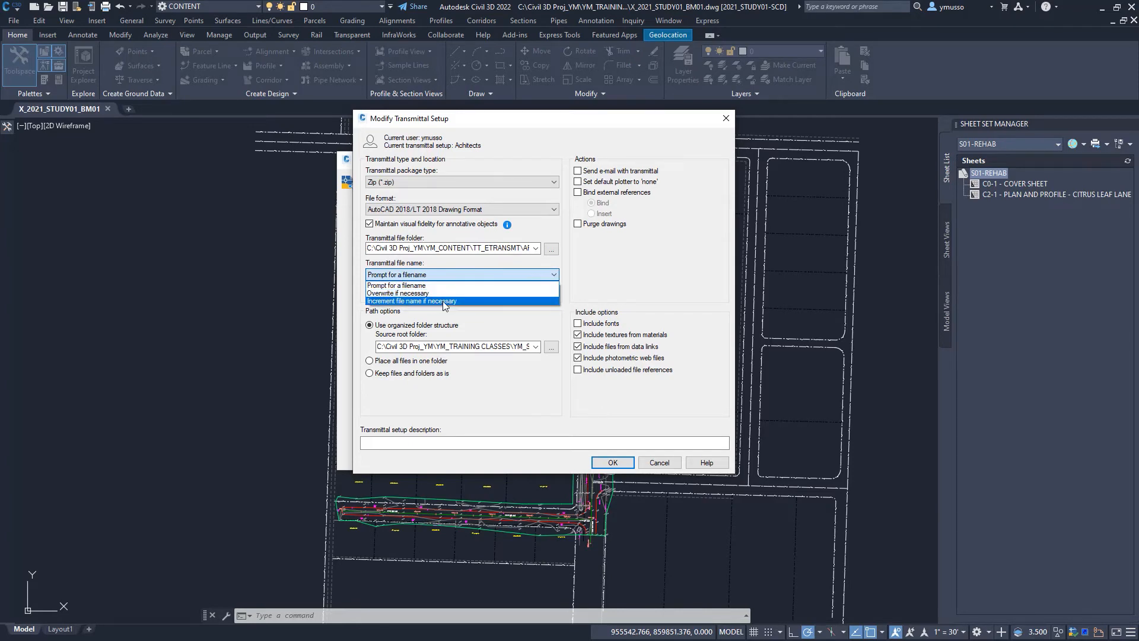
left_click(463, 182)
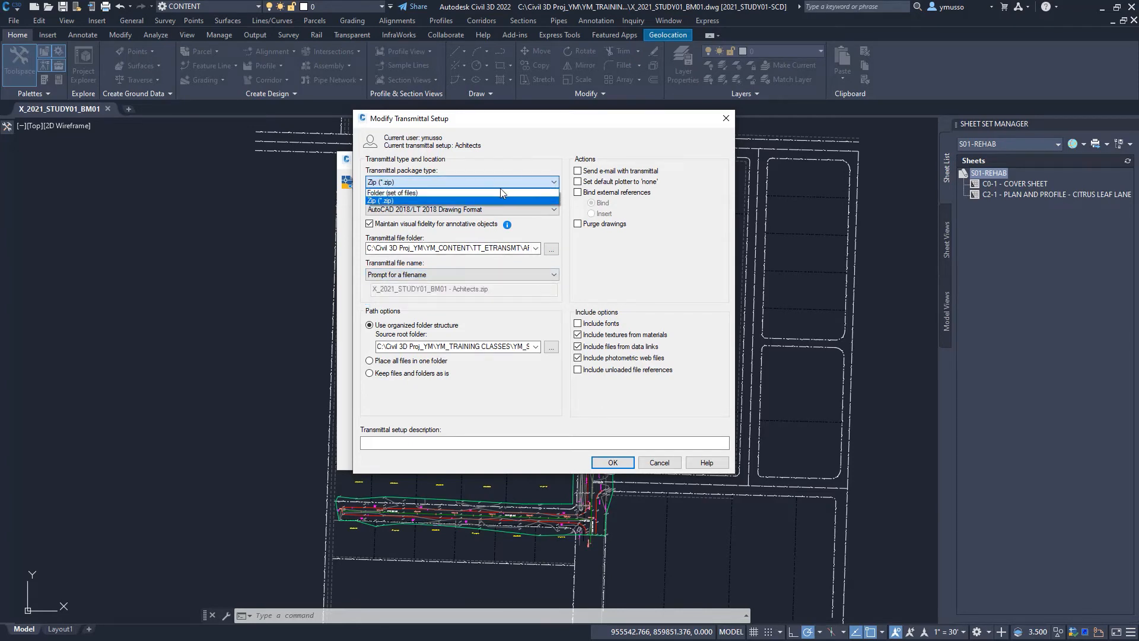
Switch the package back to Folder (set of files) with all files placed in one folder
left_click(392, 192)
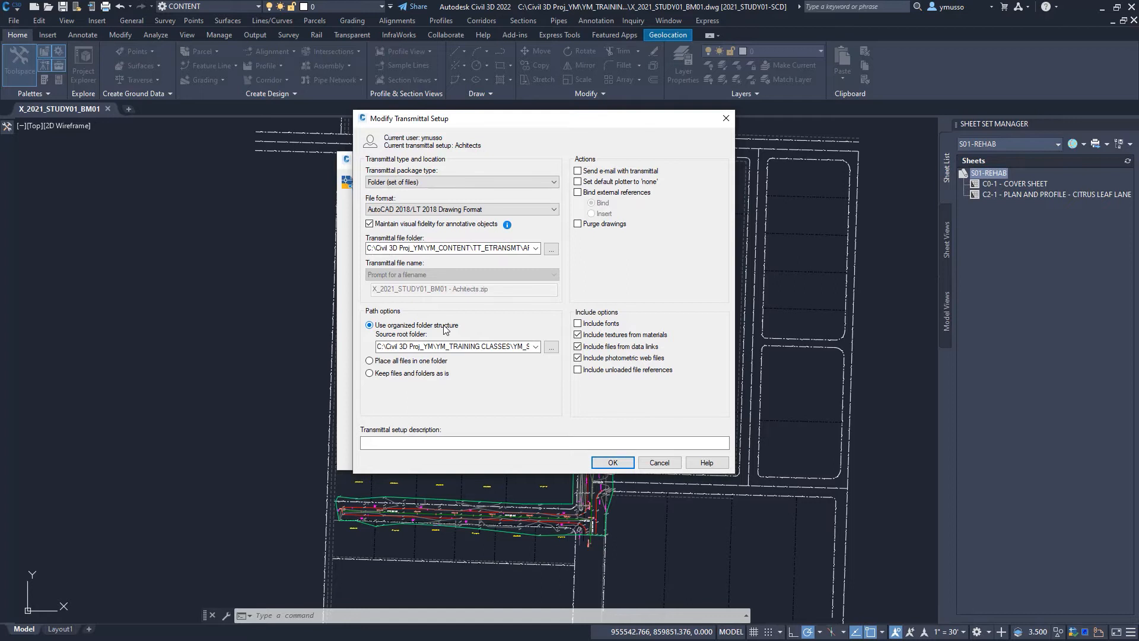
mouse_move(421, 338)
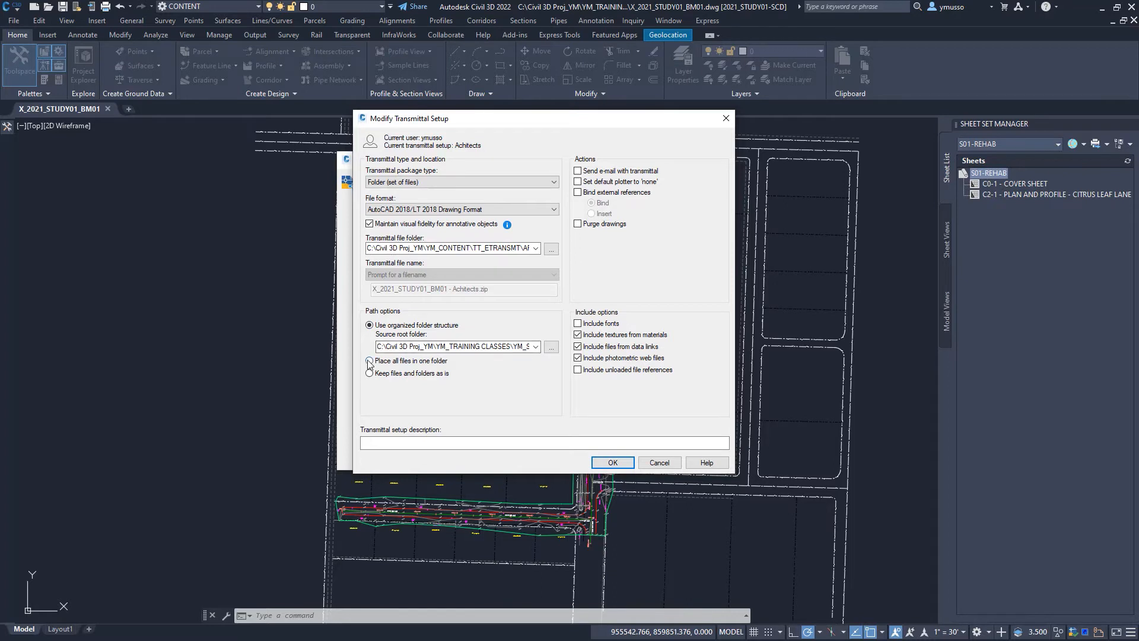
left_click(370, 361)
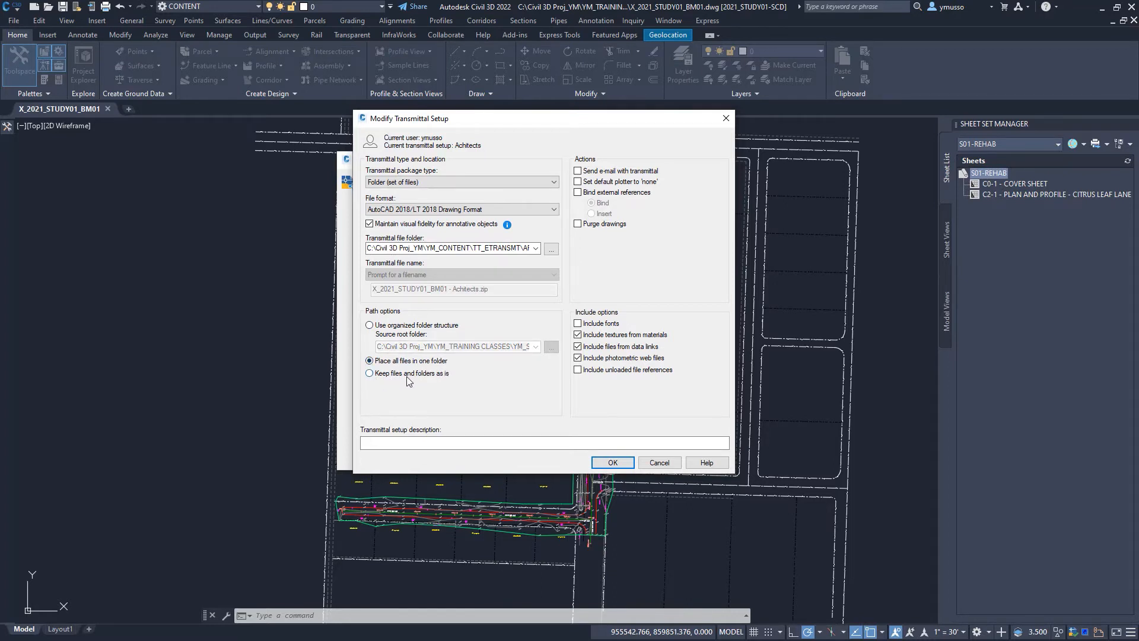
mouse_move(446, 377)
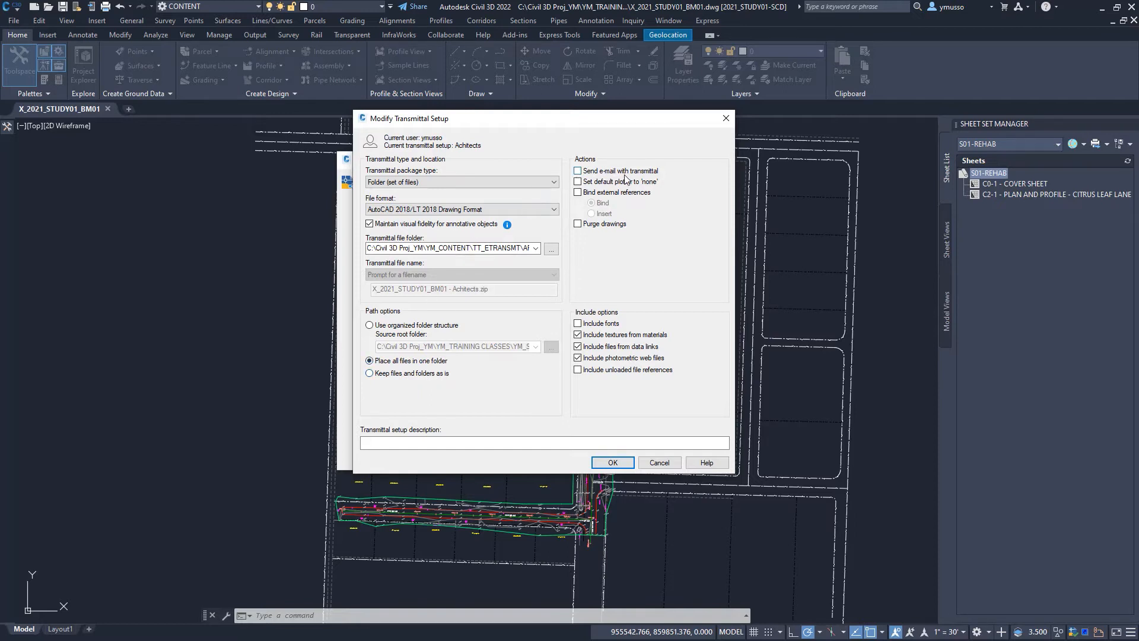
mouse_move(656, 176)
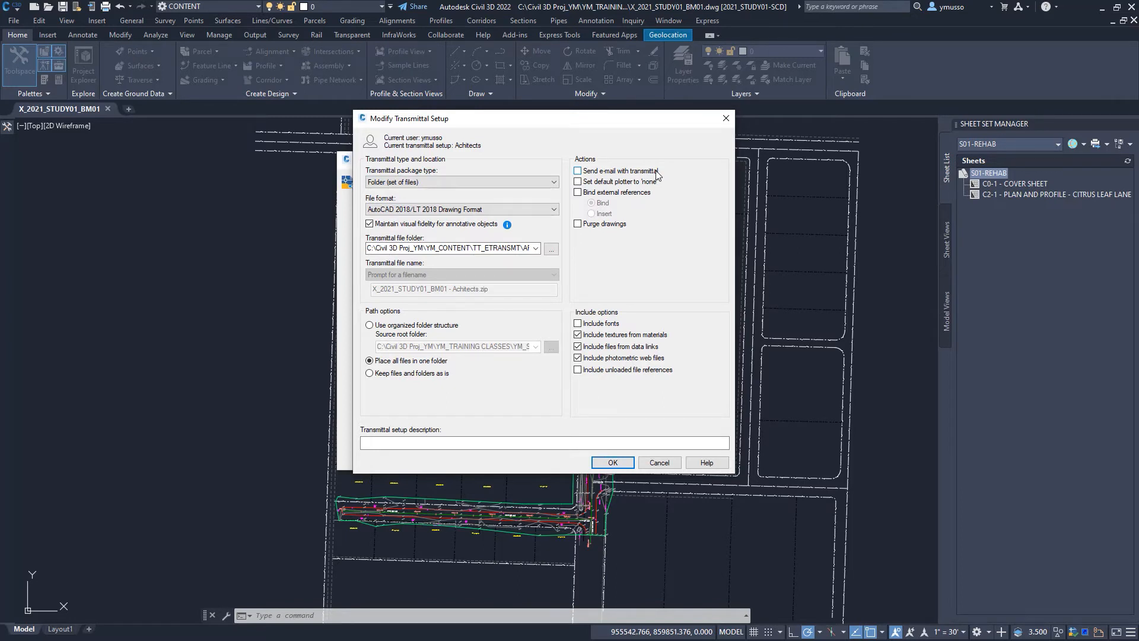
mouse_move(657, 189)
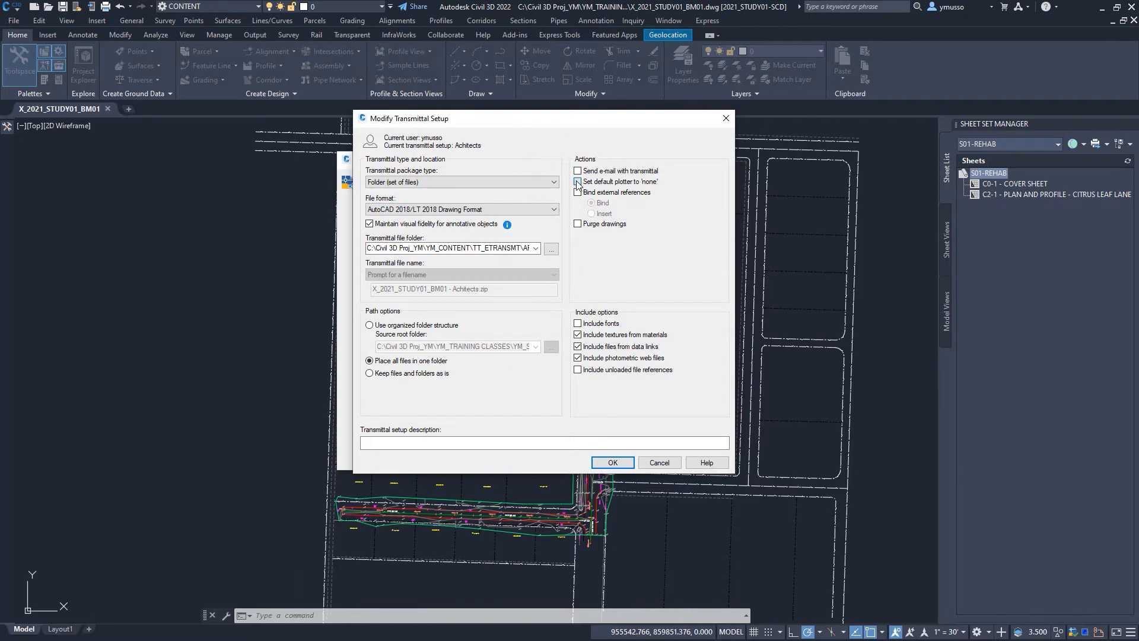
Set default plotter to none, include fonts, and exclude material textures and photometric web files
left_click(577, 181)
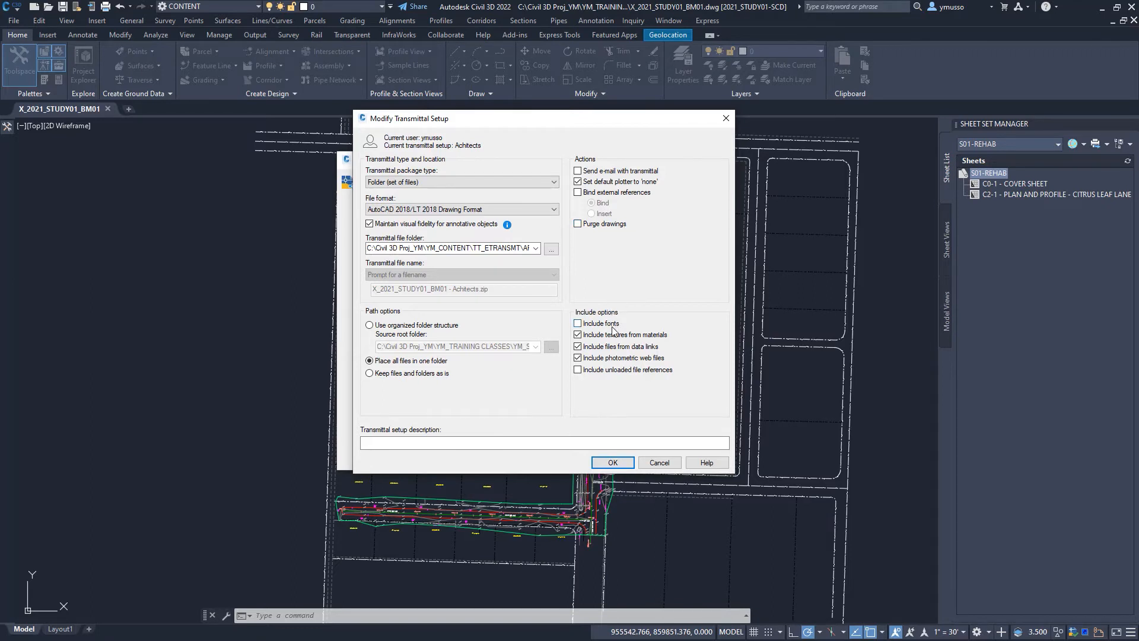
left_click(577, 323)
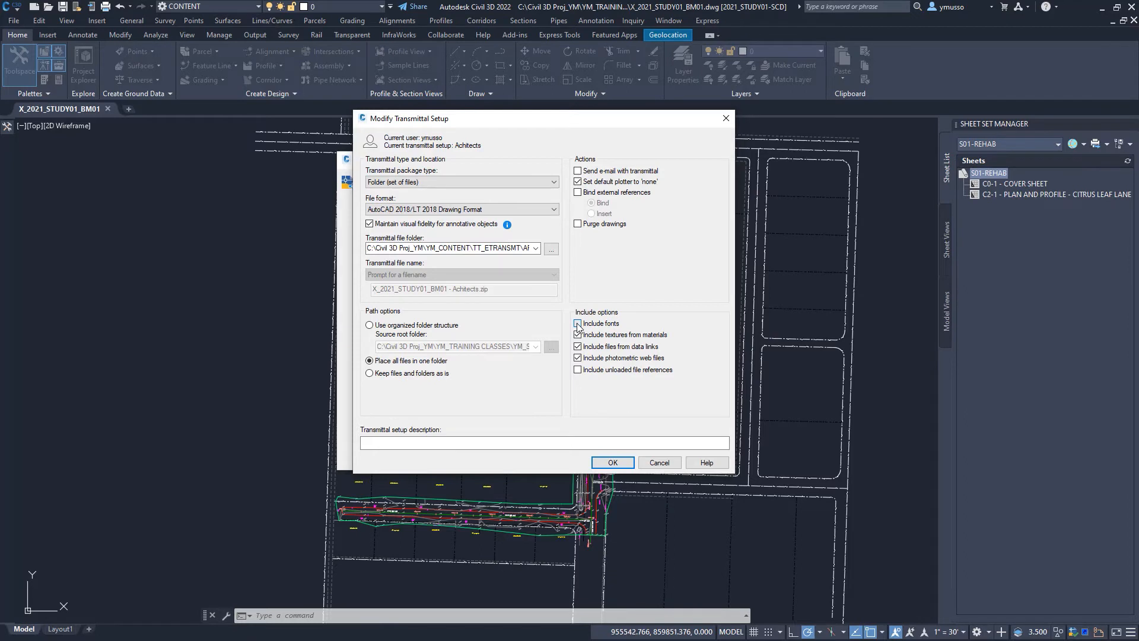
left_click(577, 323)
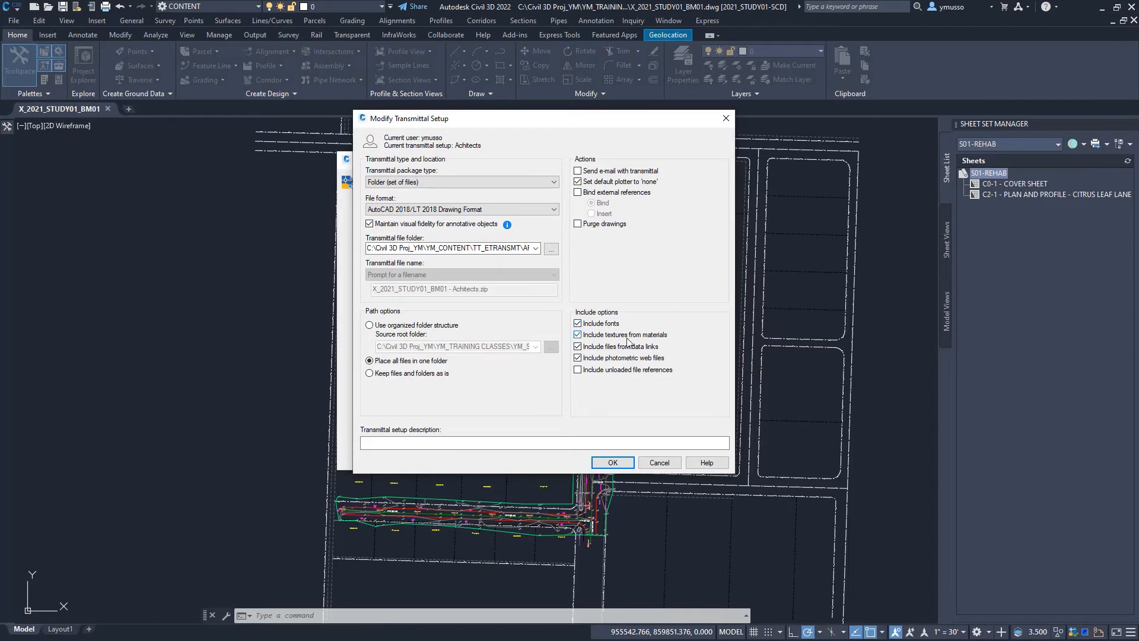
left_click(578, 335)
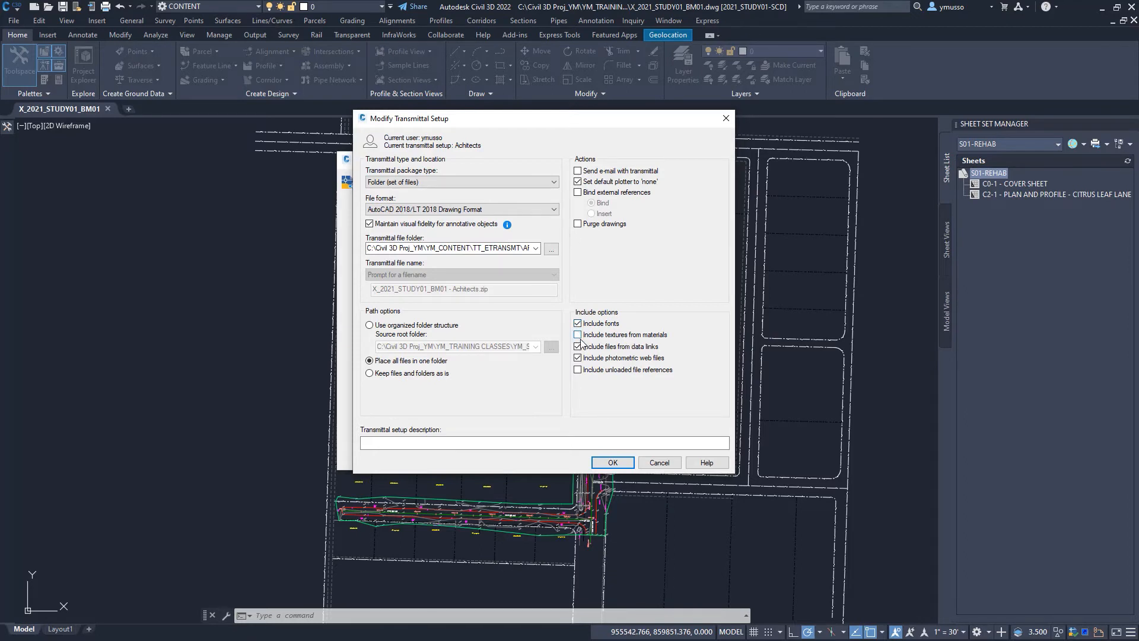
left_click(578, 346)
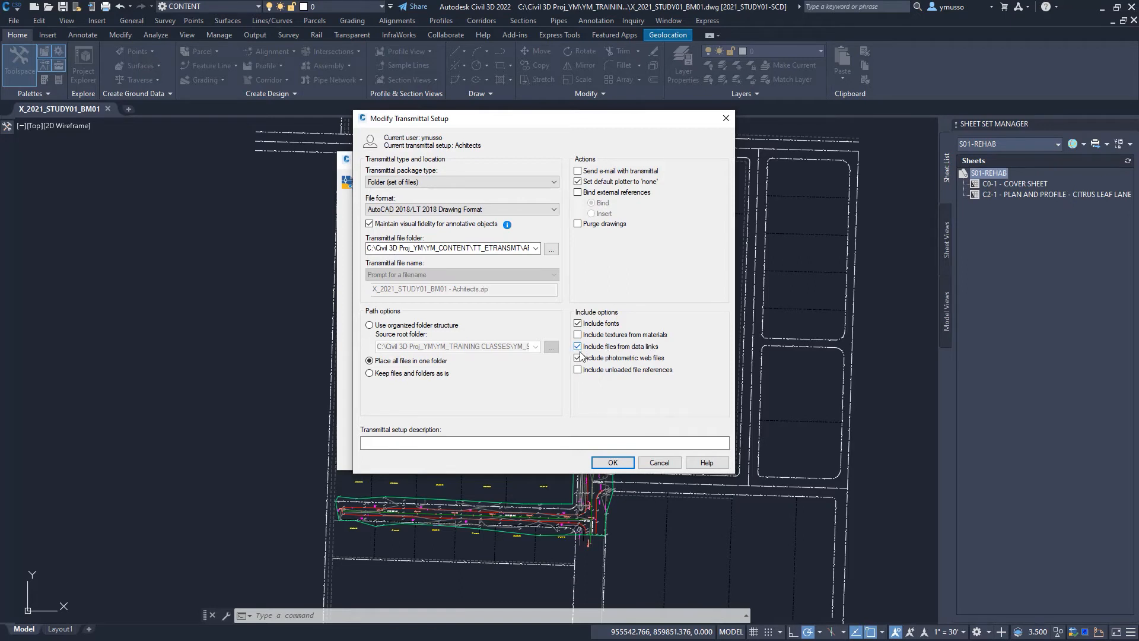
left_click(579, 357)
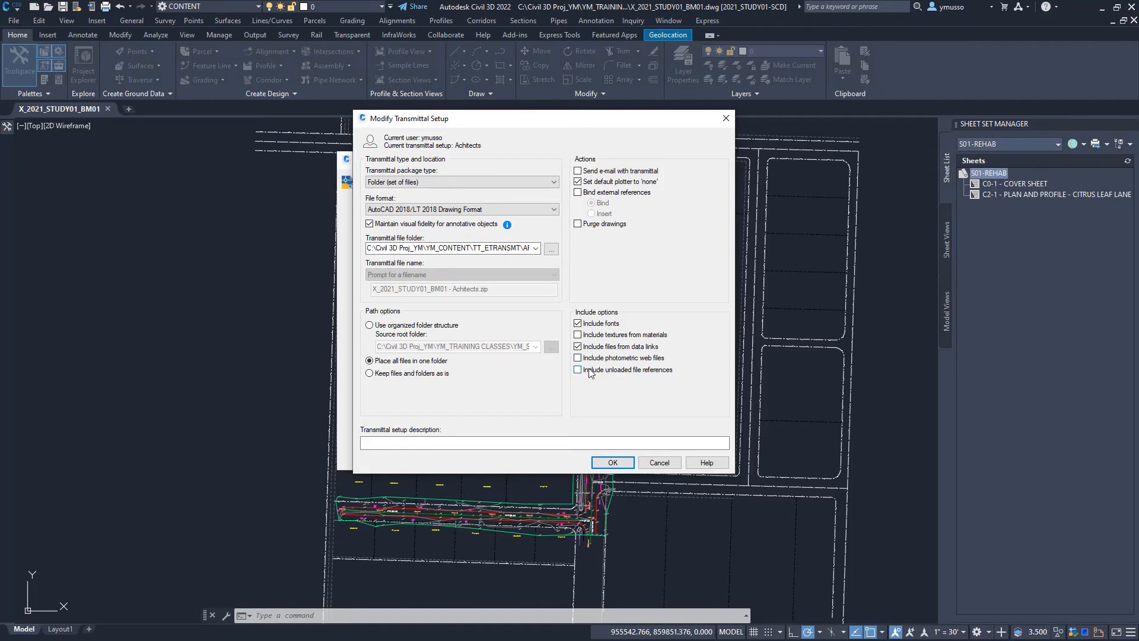
mouse_move(667, 372)
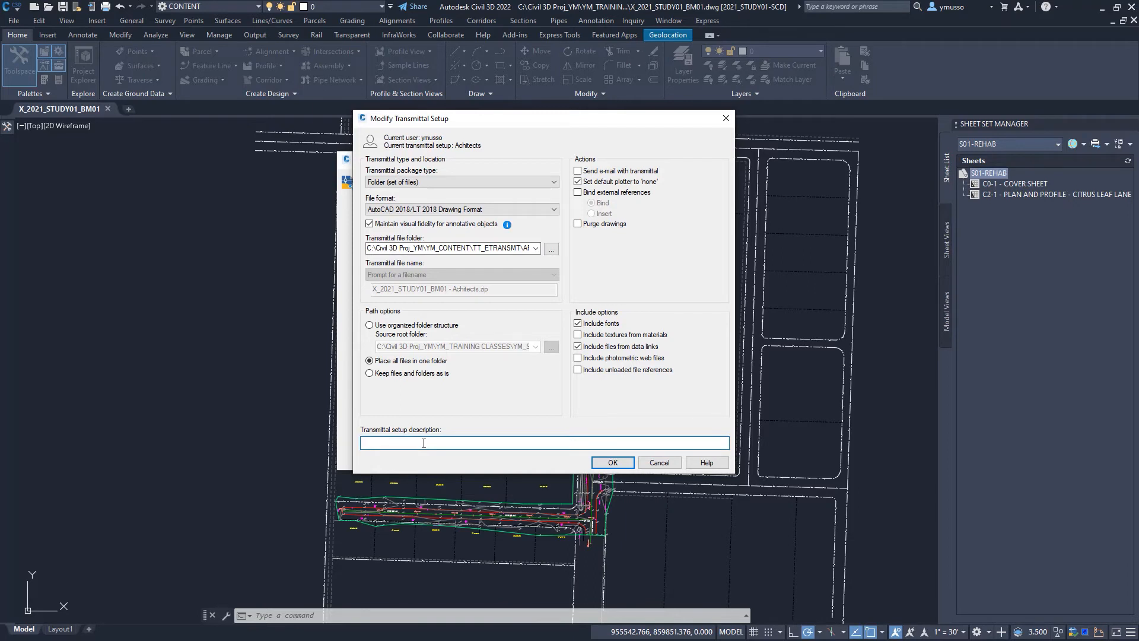
Save the setup with description 'Architects, 2018, all files one folder, no-bind & purge, fonts, excel…'
type("Architects, 2018, all files one folder, no-bind & purge, fonts, excel, and no-unload Xrefs")
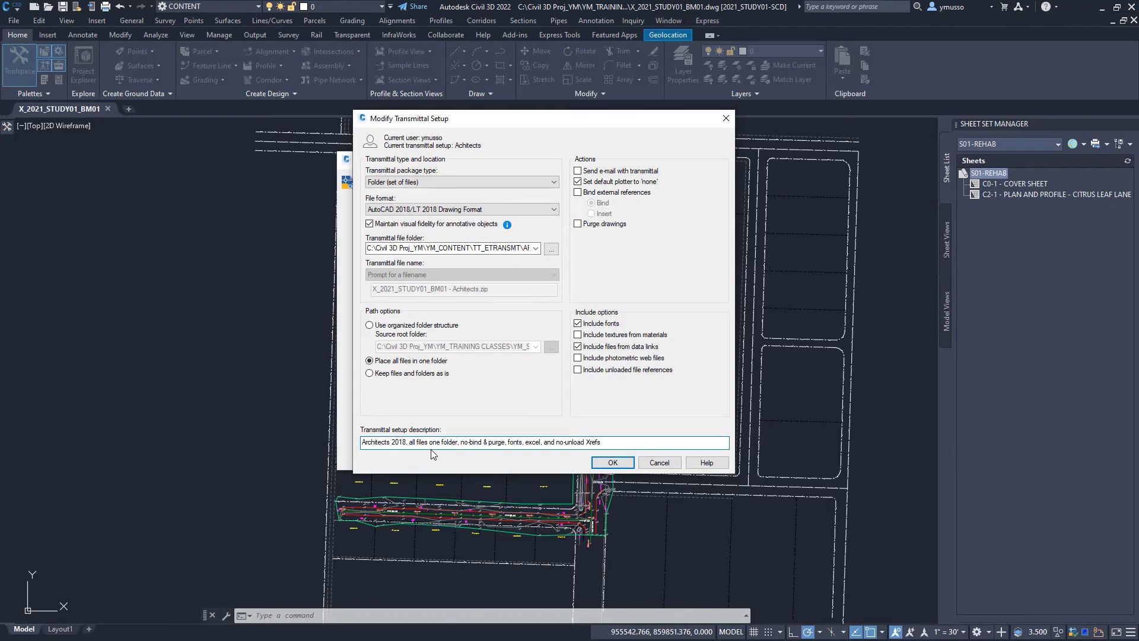
mouse_move(508, 453)
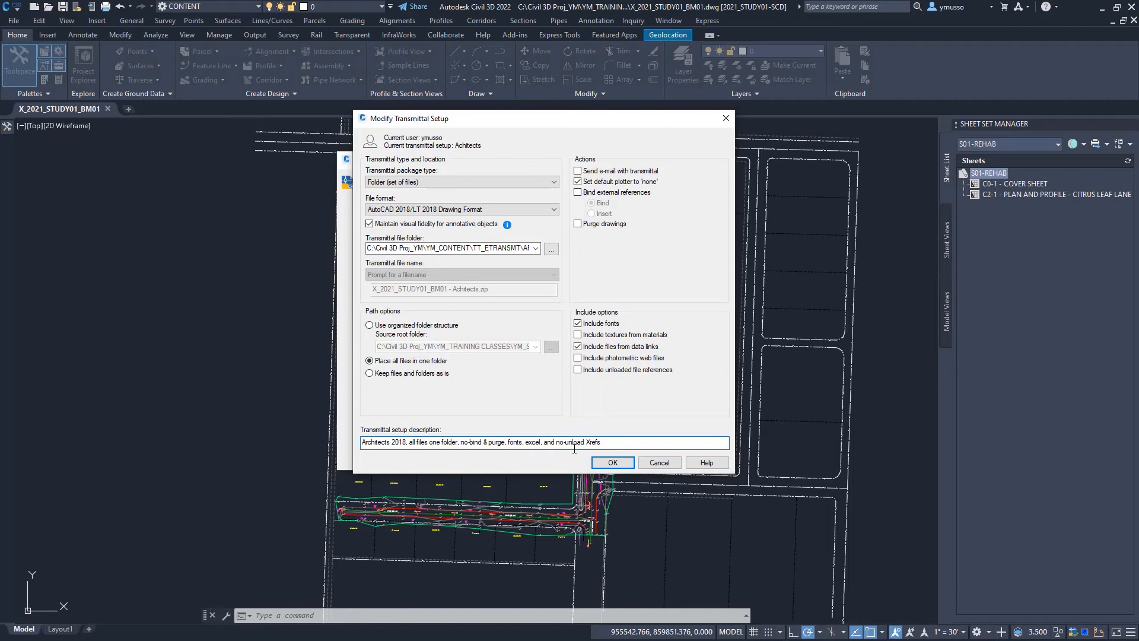
left_click(611, 462)
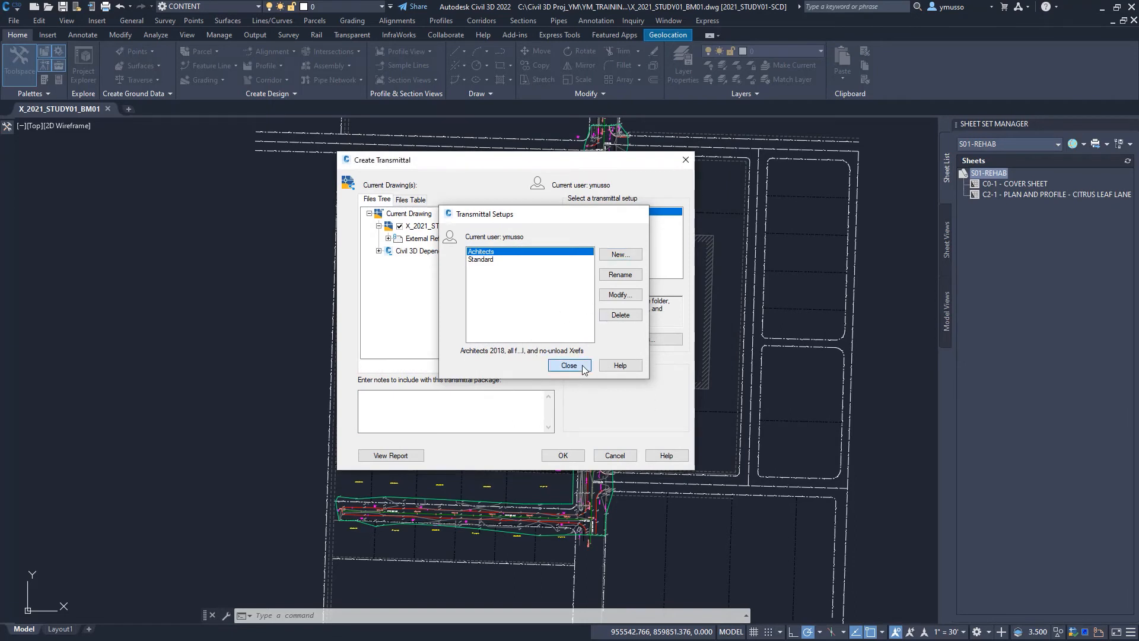
Review the transmittal file report, then create the package into ARCHITECTS_ Etransmit
left_click(569, 365)
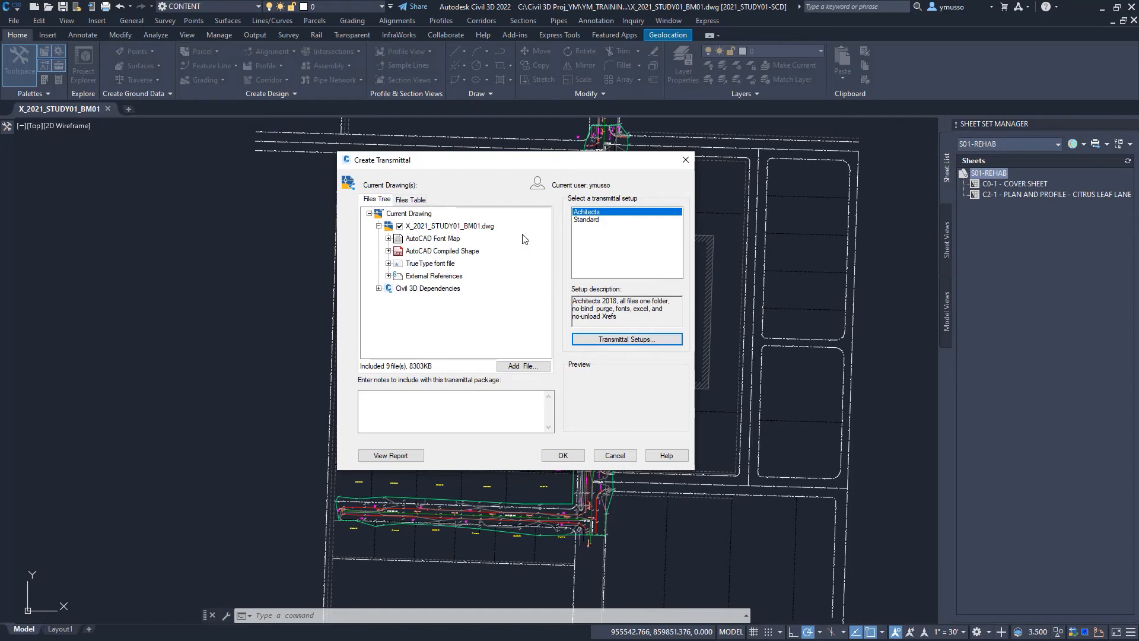
left_click(390, 455)
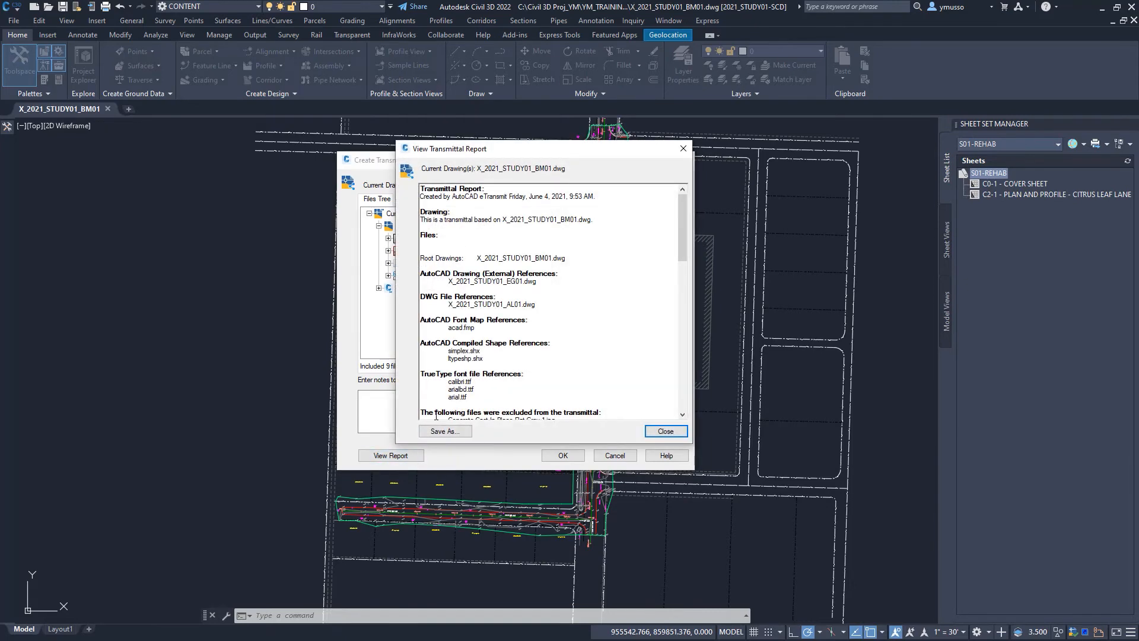
scroll("down", 3)
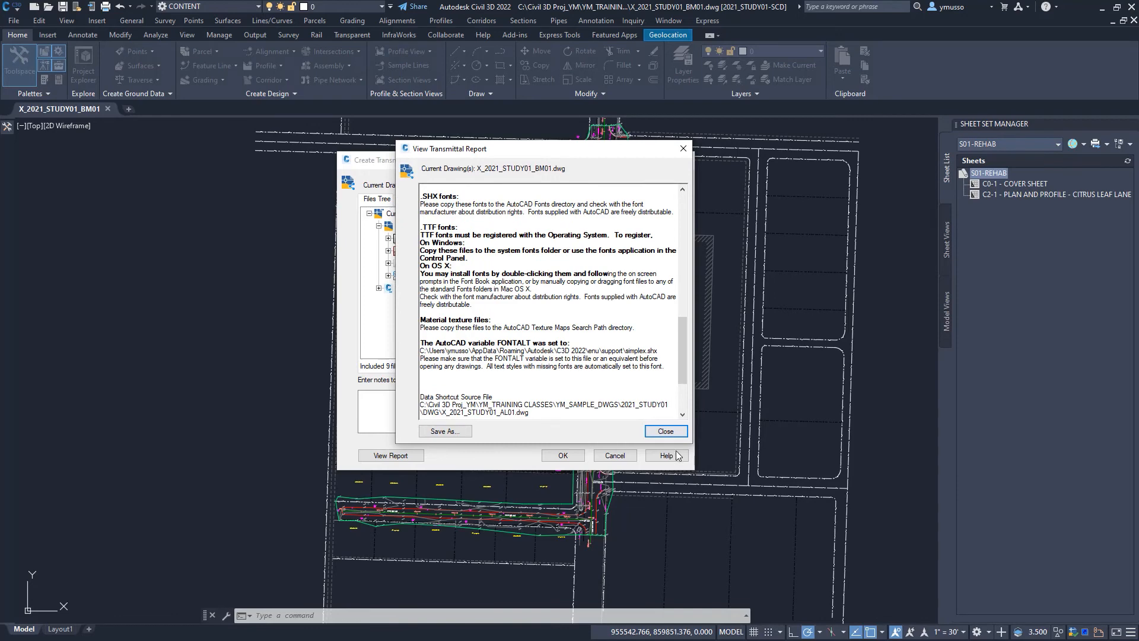
mouse_move(664, 431)
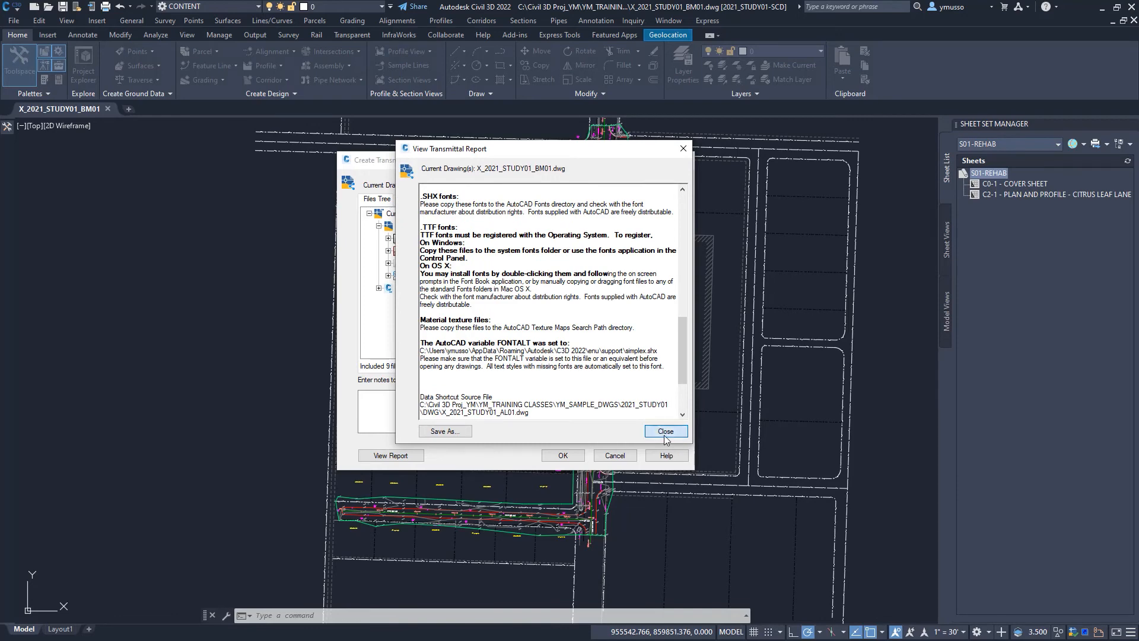
left_click(664, 431)
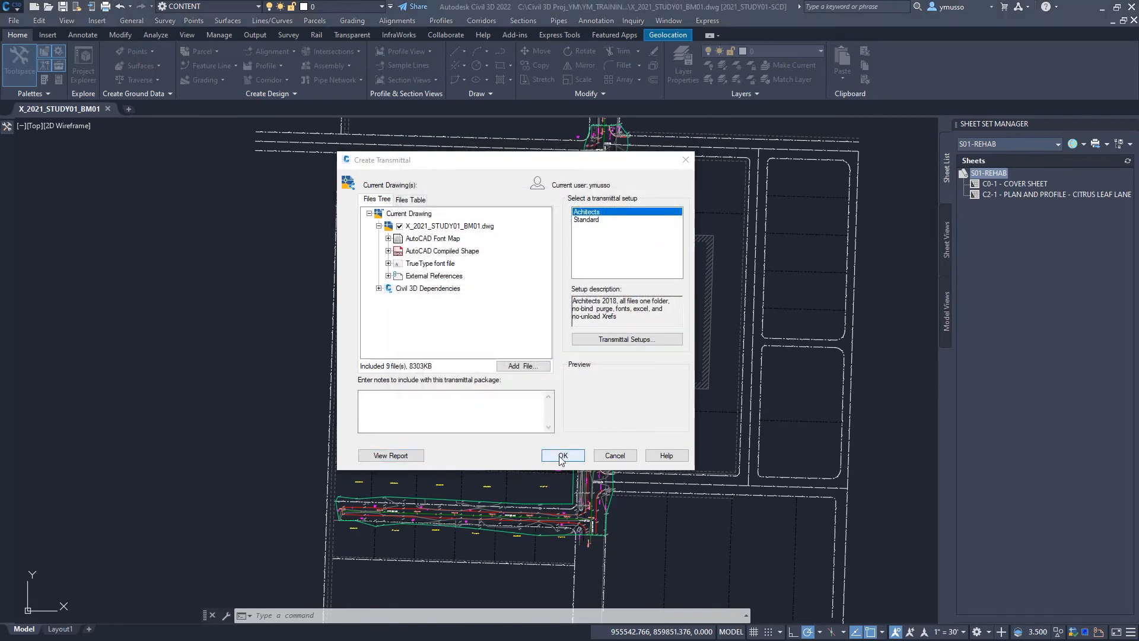
left_click(562, 455)
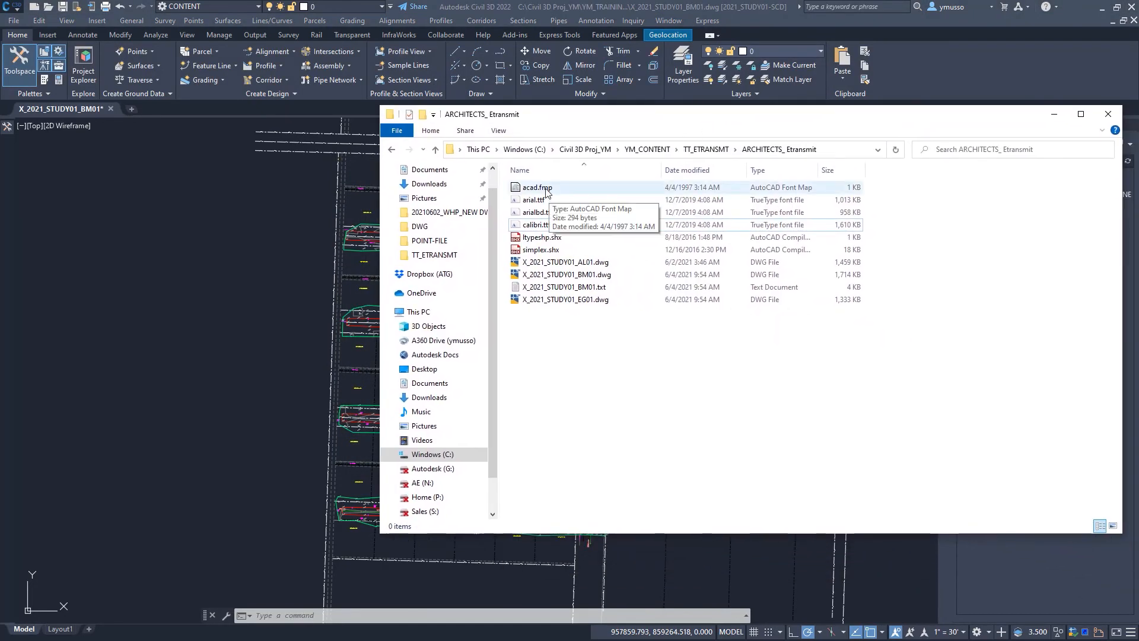
Browse the packaged drawings and font files in ARCHITECTS_ Etransmit, then close Explorer
right_click(567, 274)
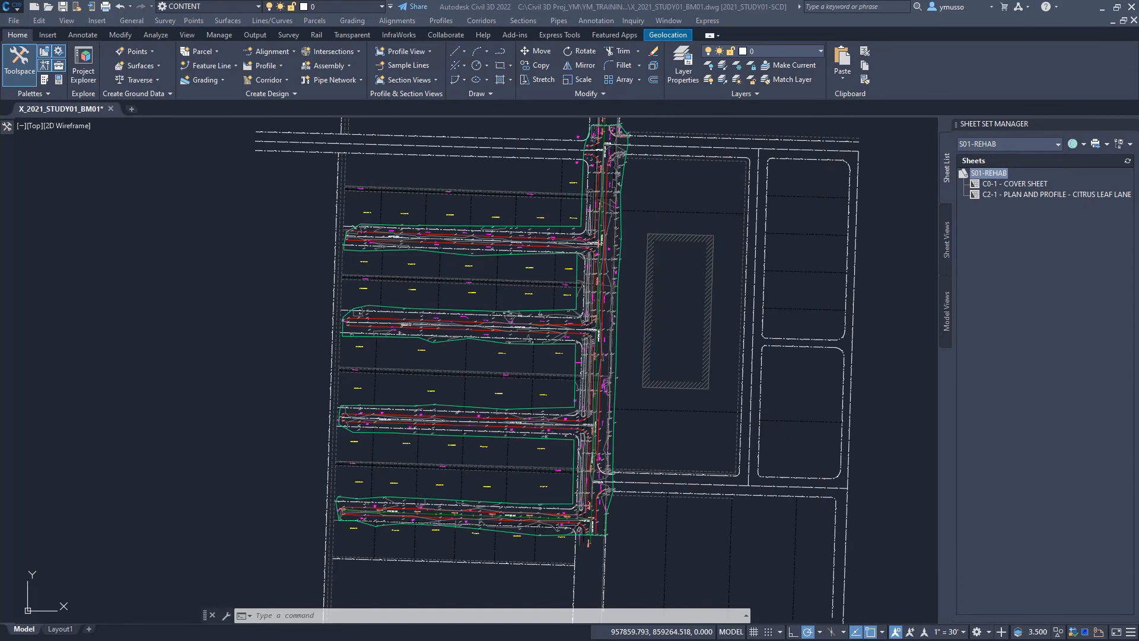
mouse_move(886, 298)
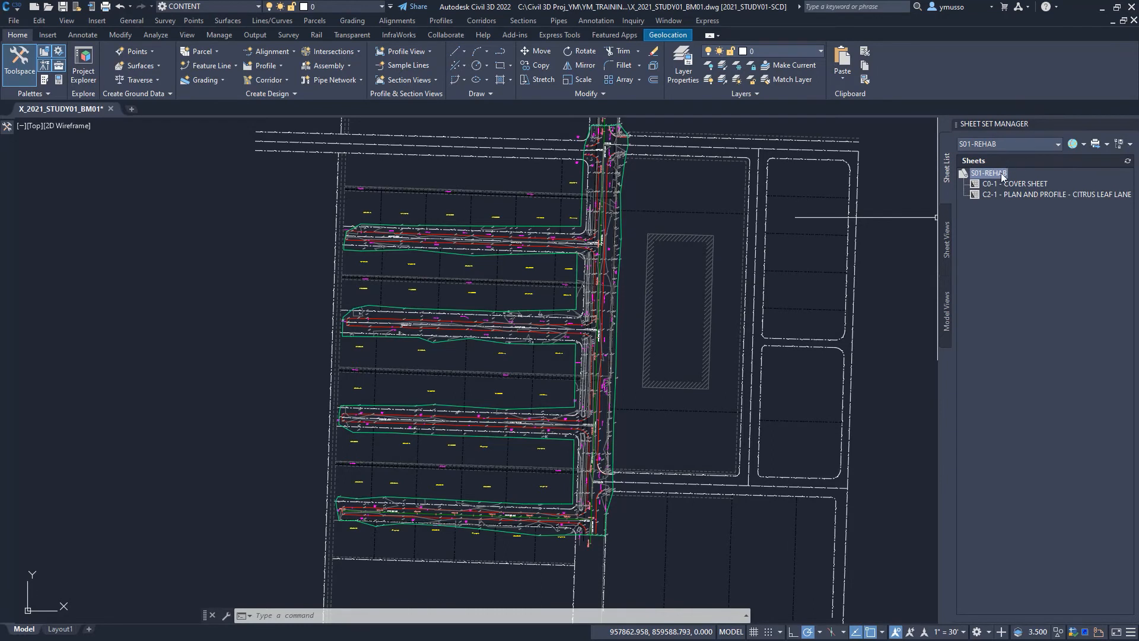
left_click(1014, 184)
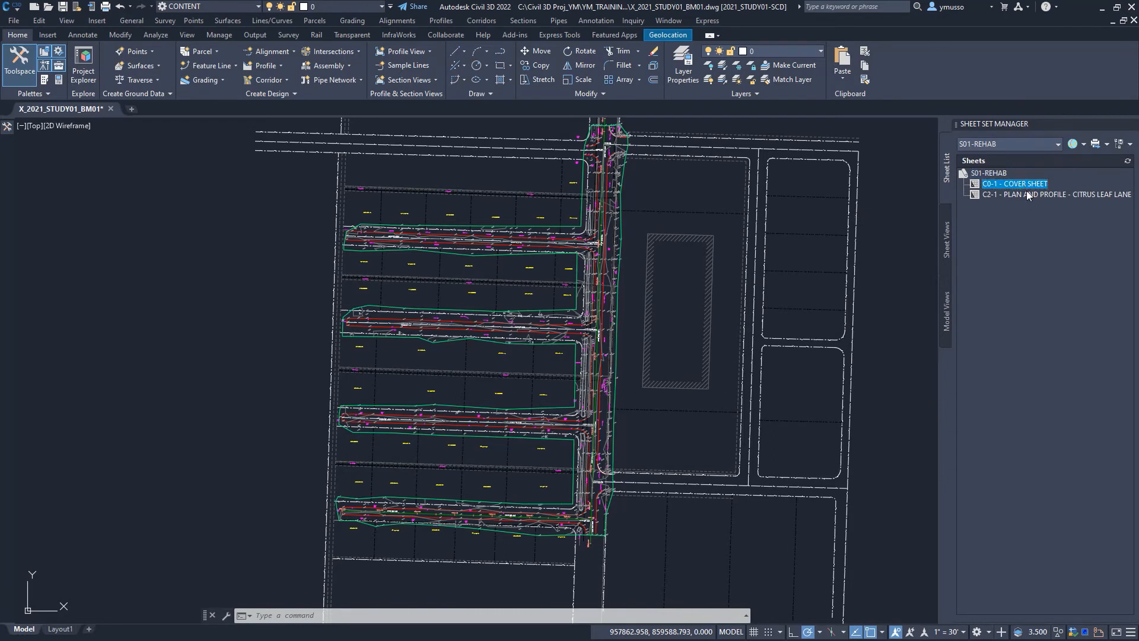
left_click(1054, 194)
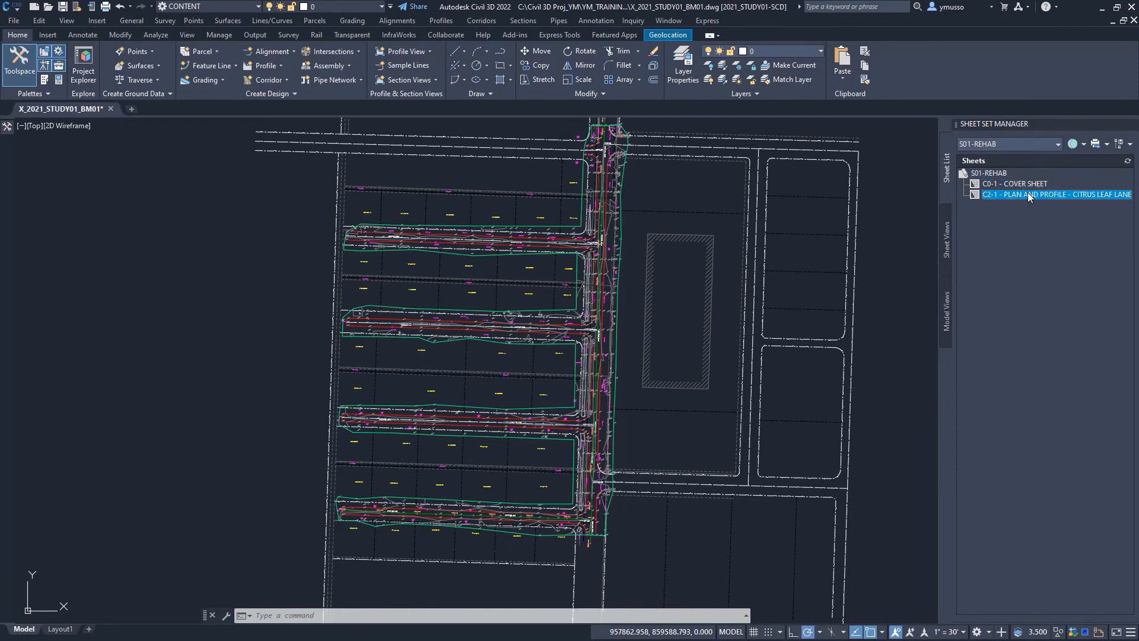
right_click(1055, 194)
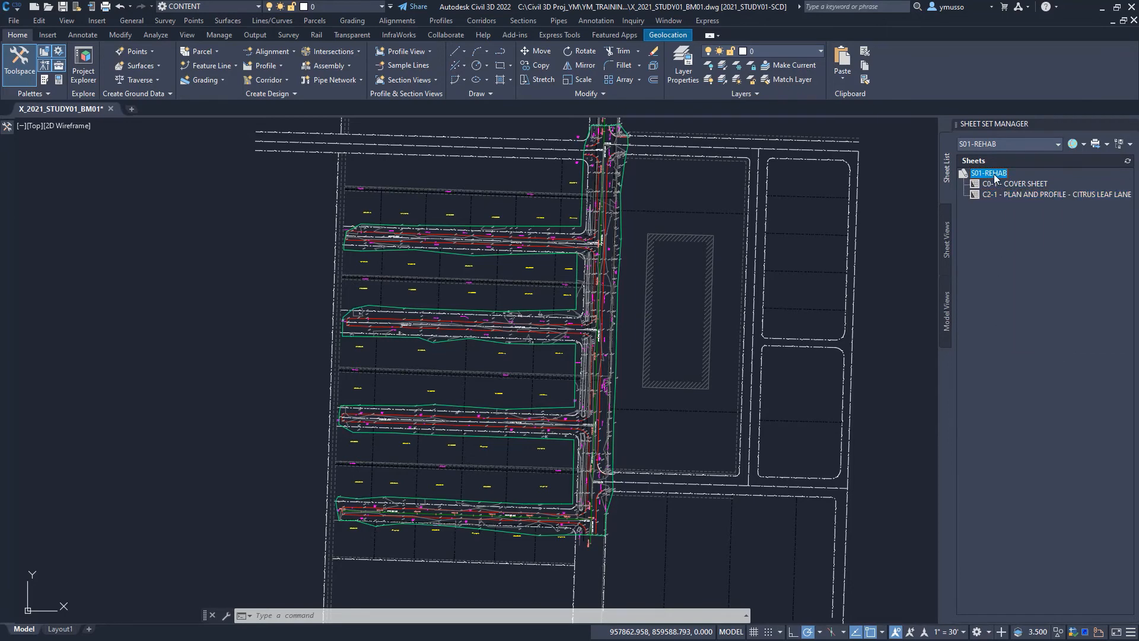
right_click(987, 173)
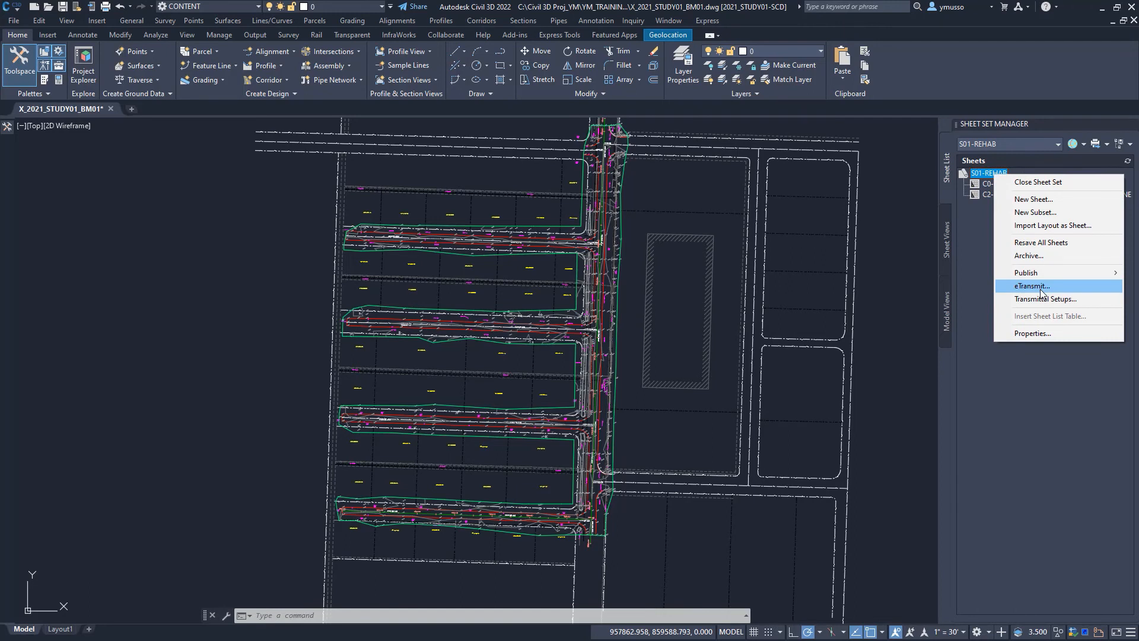
mouse_move(1043, 243)
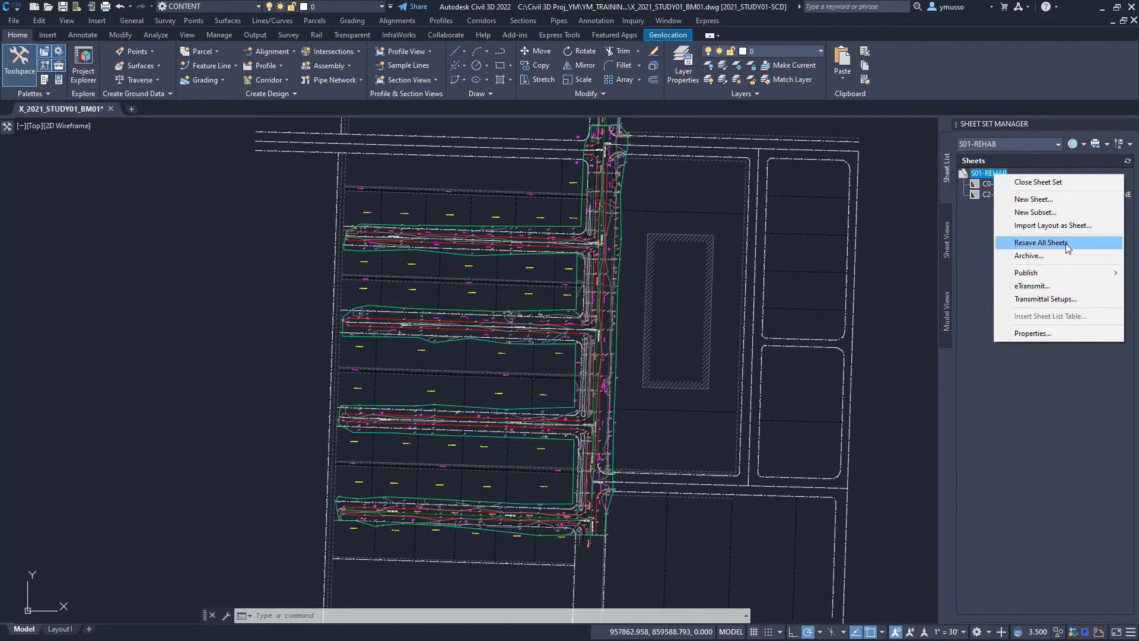
mouse_move(1052, 256)
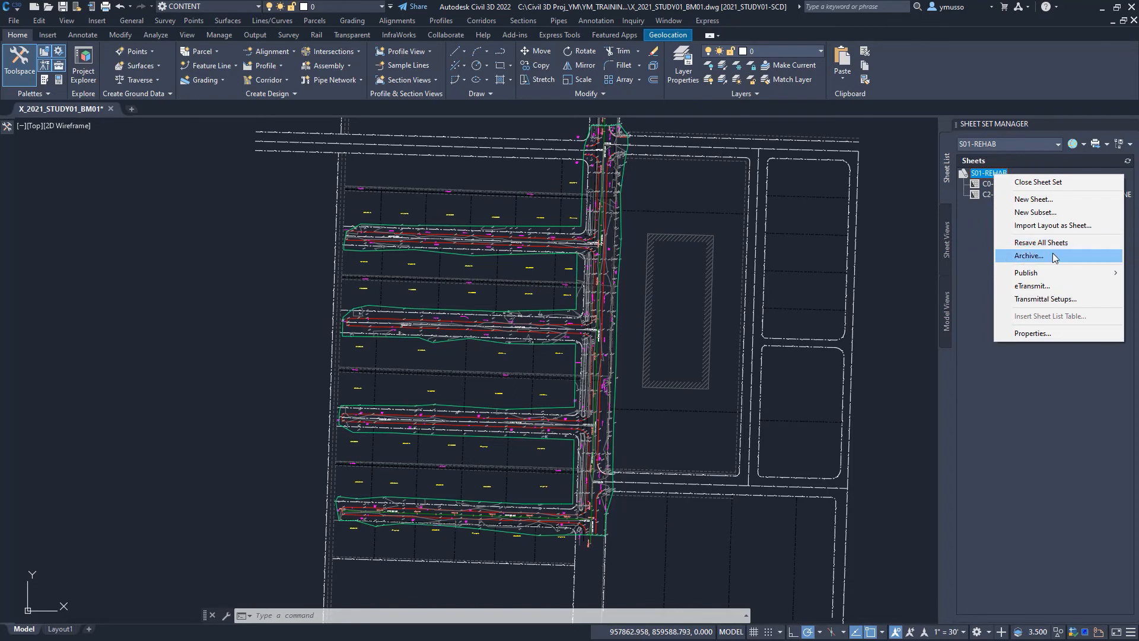
mouse_move(1042, 286)
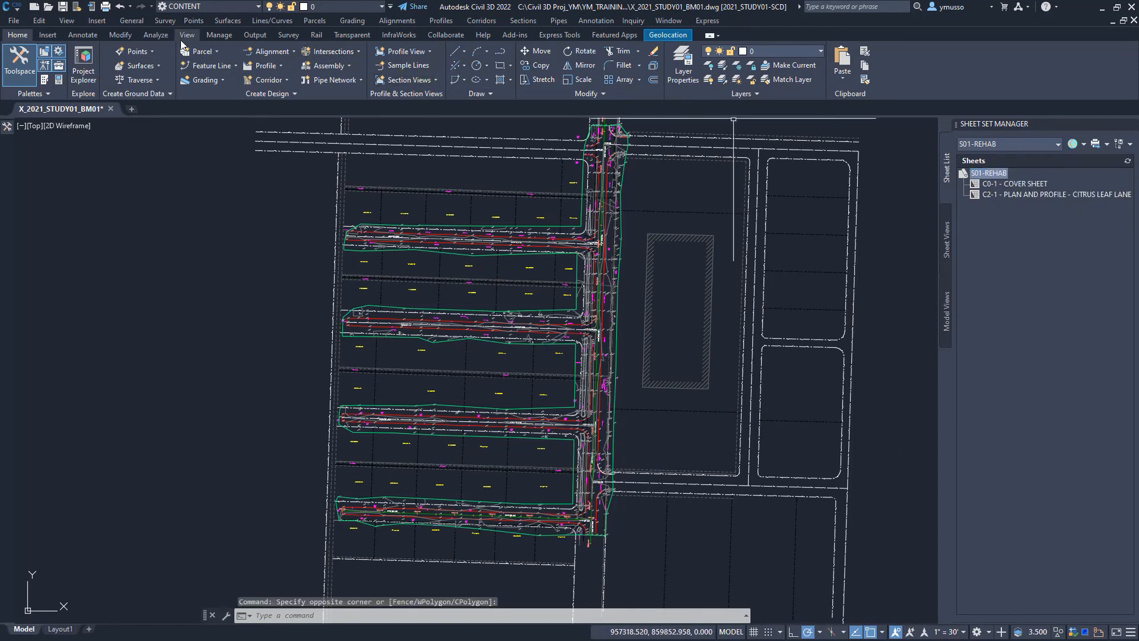
mouse_move(447, 35)
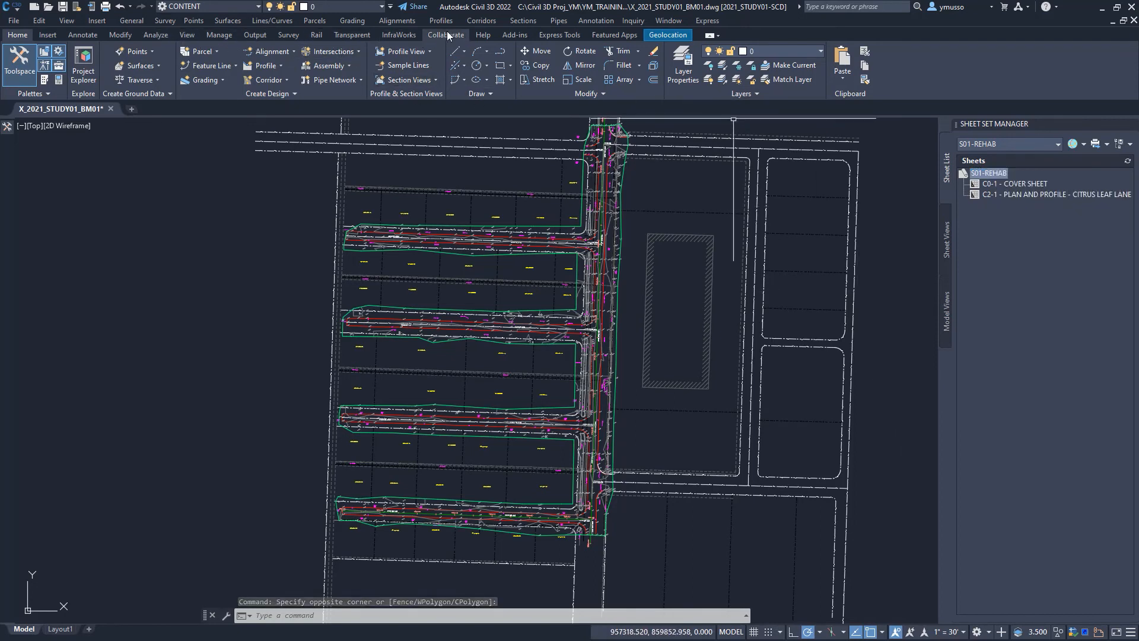
Switch the ribbon to the Collaborate tab with sharing, compare and publish tools
left_click(446, 35)
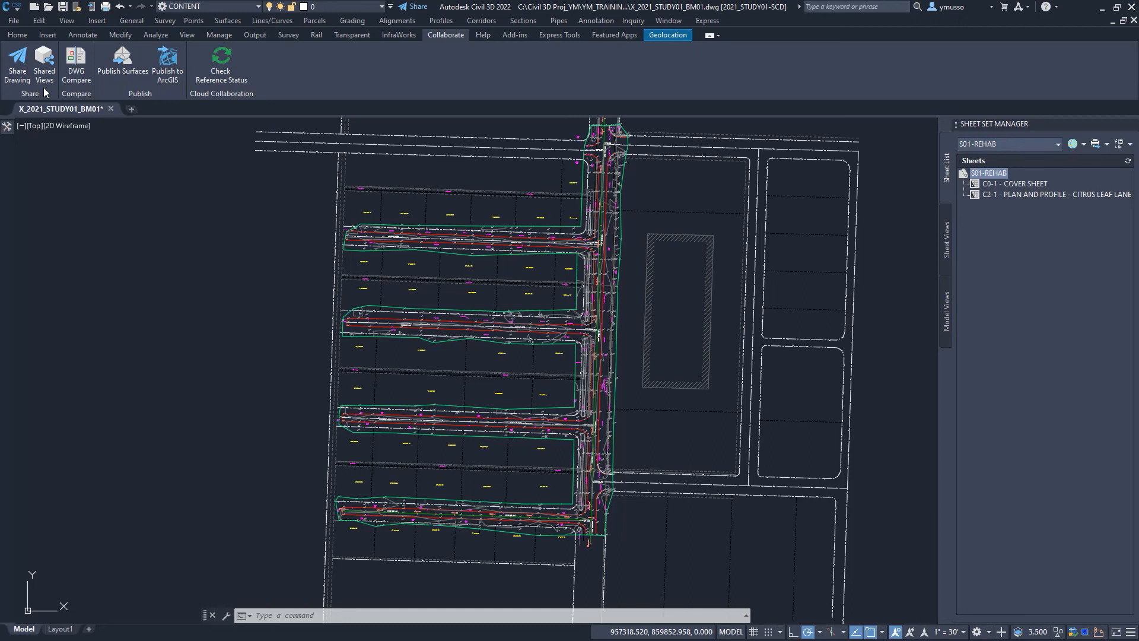
mouse_move(65, 78)
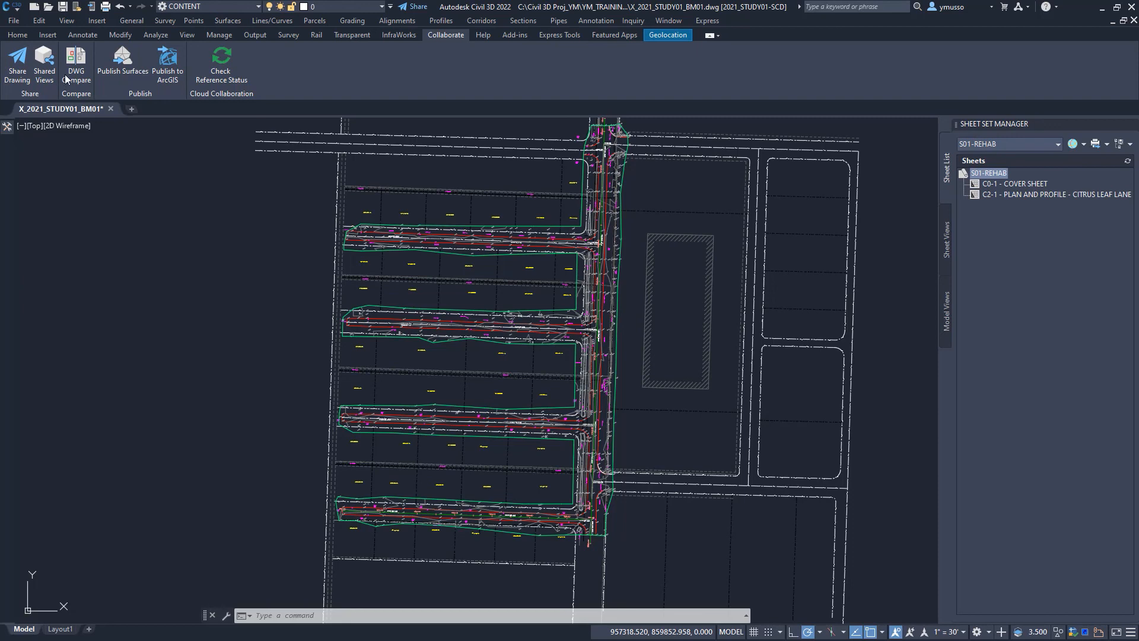
mouse_move(869, 373)
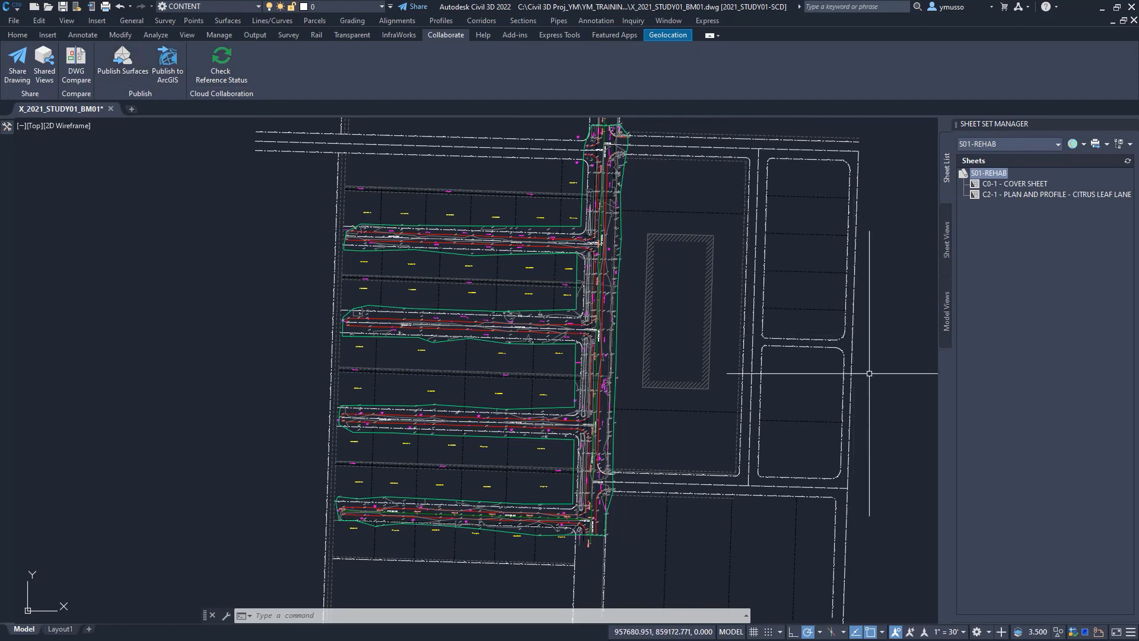
mouse_move(876, 362)
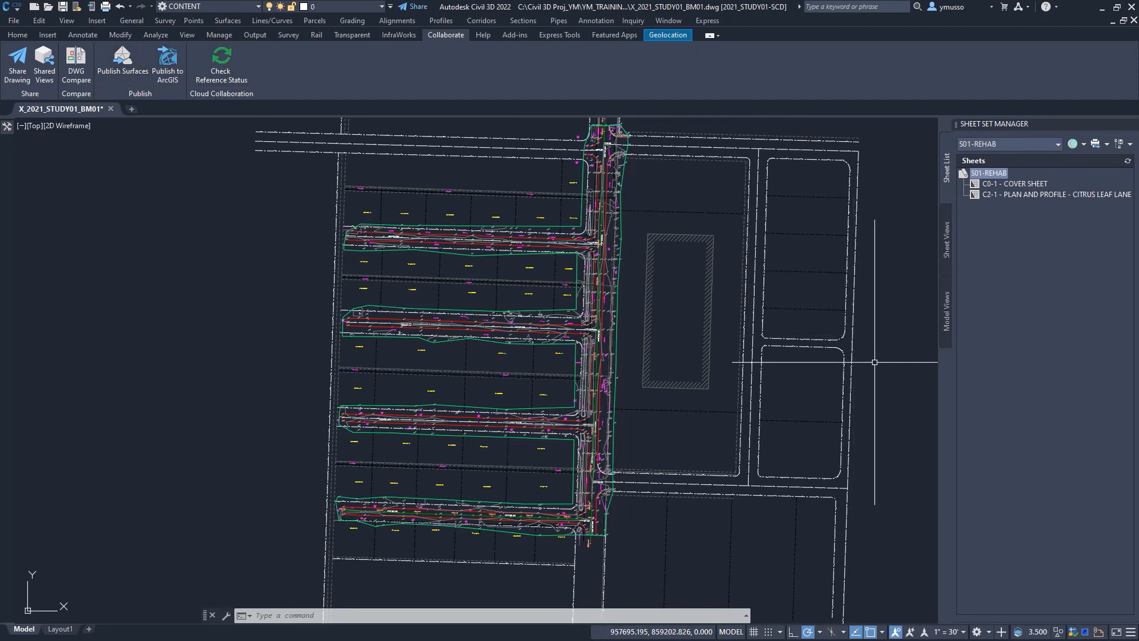